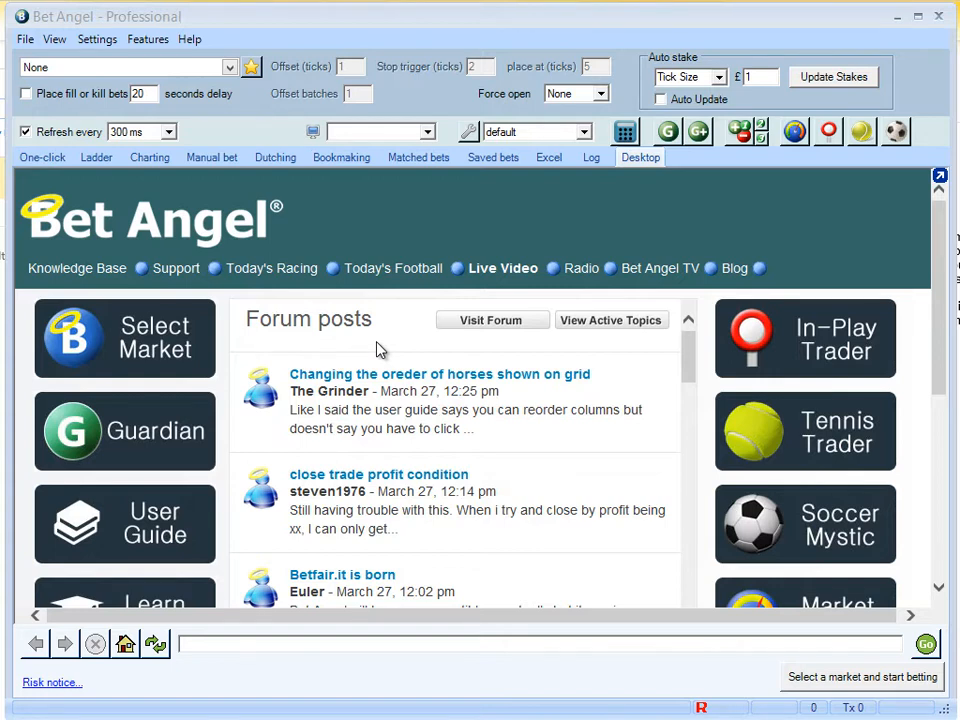
mouse_move(270, 375)
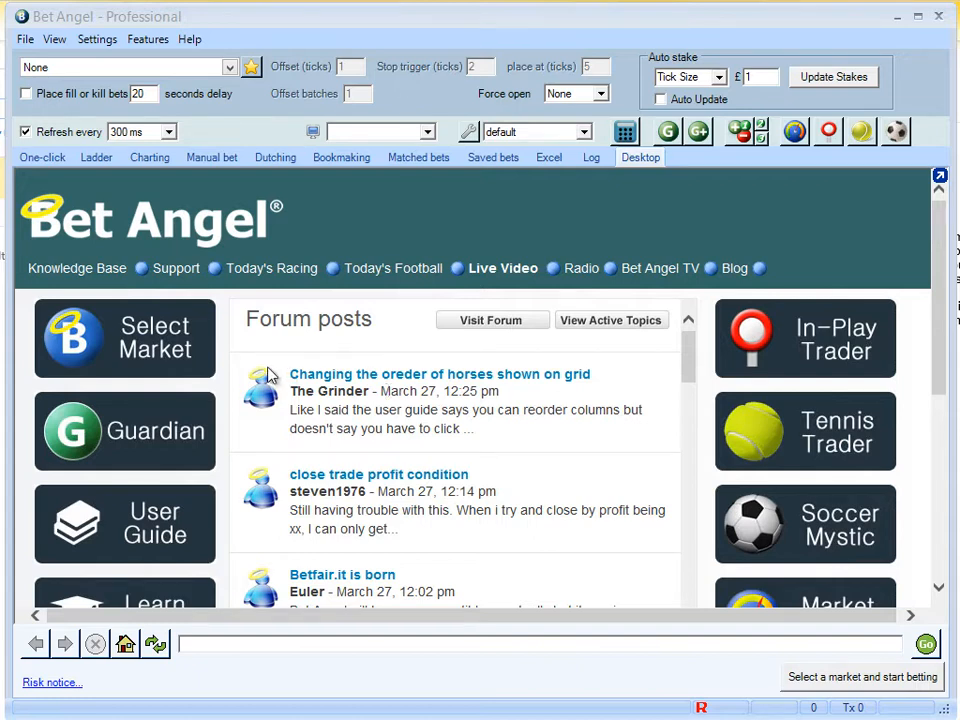
mouse_move(165, 412)
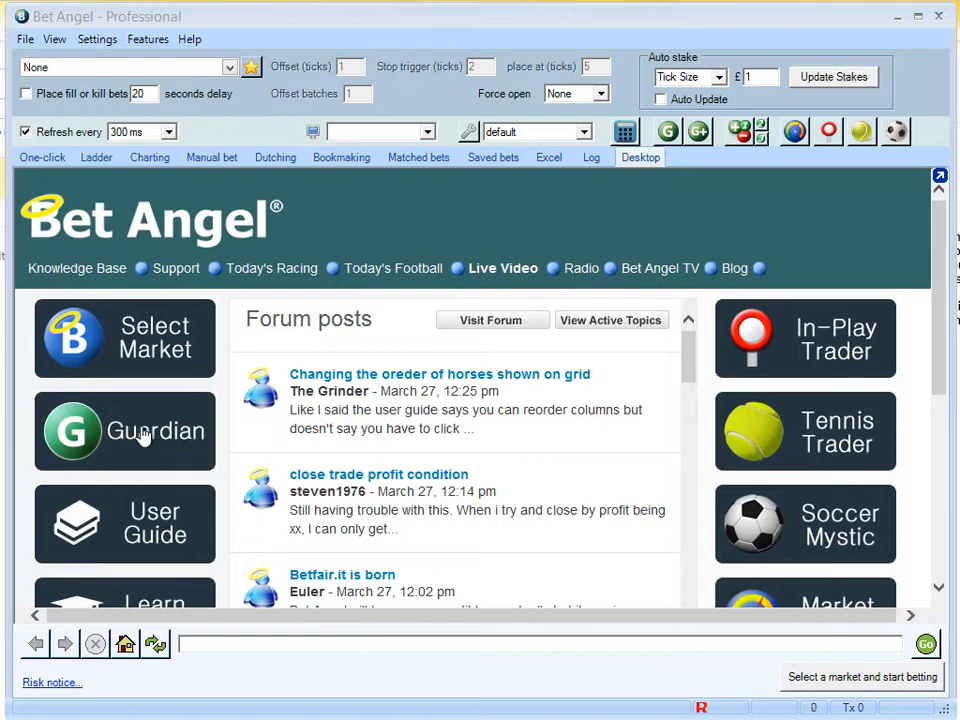
Step: Add today's UK horse racing win markets in Guardian via Quick Picks and select the FfosL 13:50 race
click(124, 431)
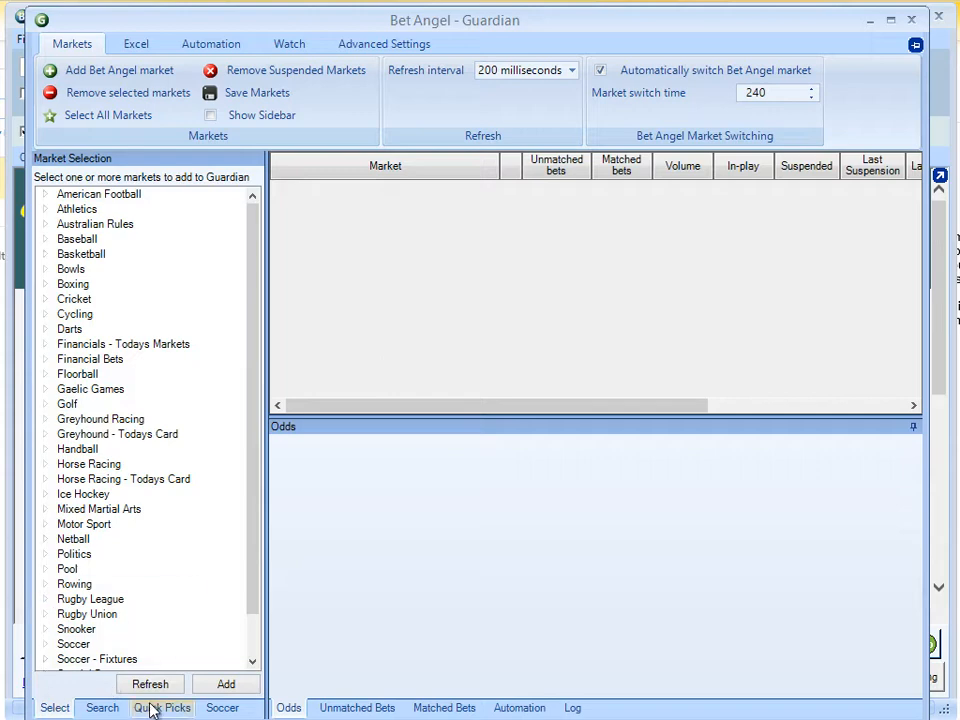
click(161, 707)
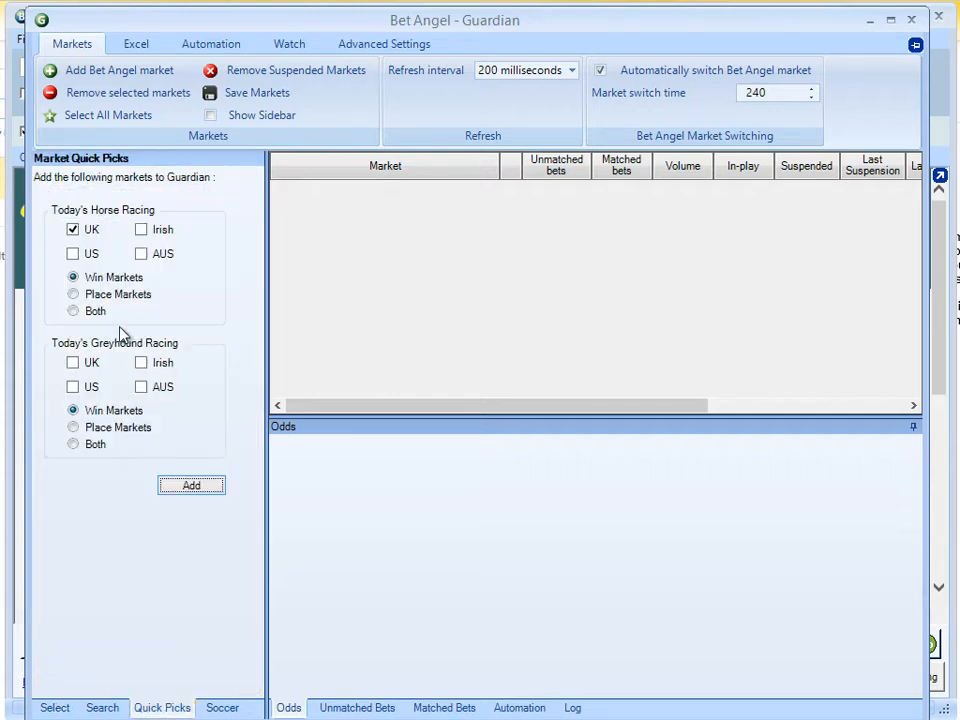
mouse_move(107, 238)
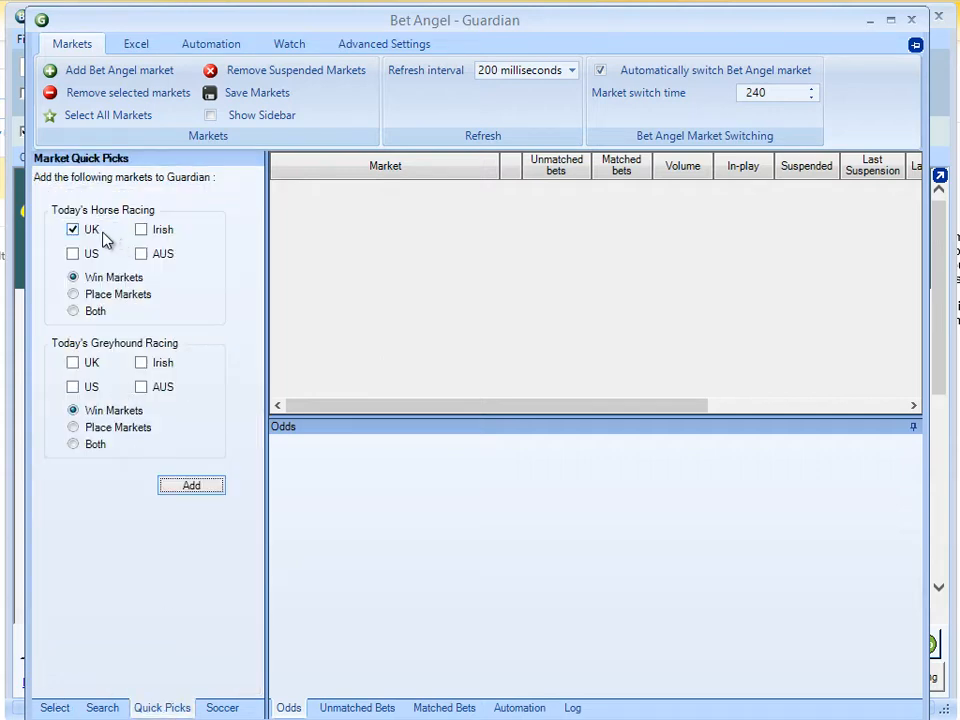
click(191, 485)
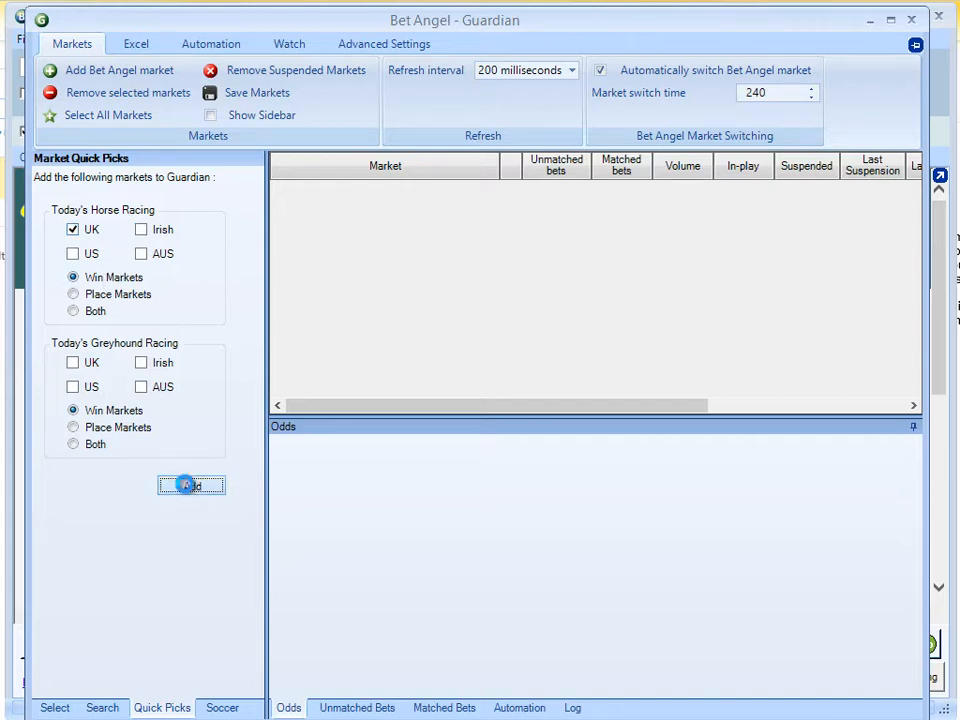
click(191, 485)
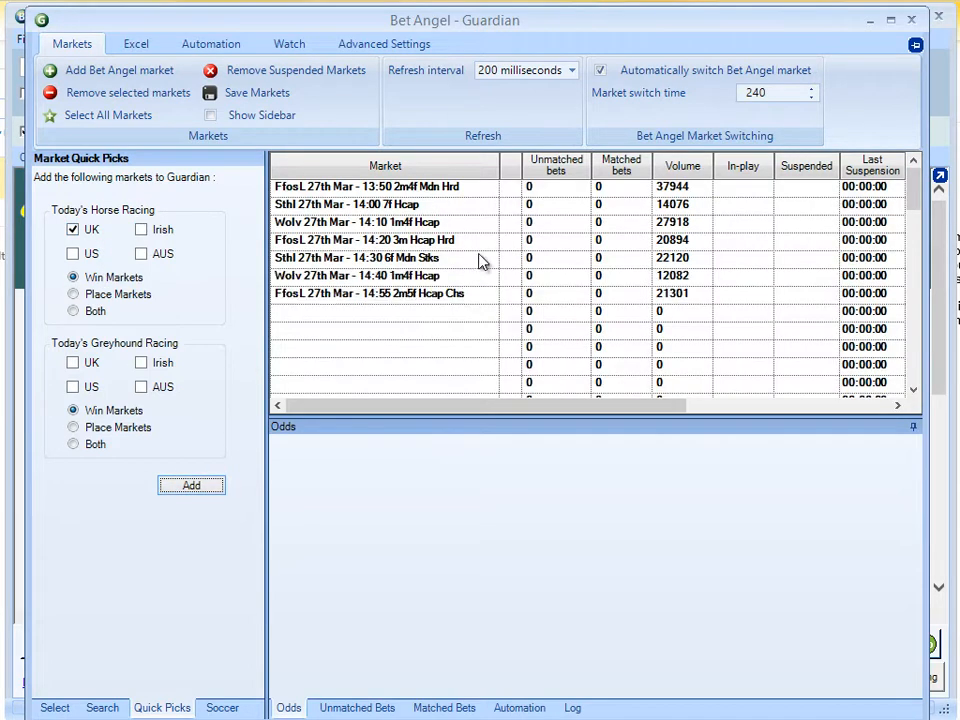
scroll(down, 3)
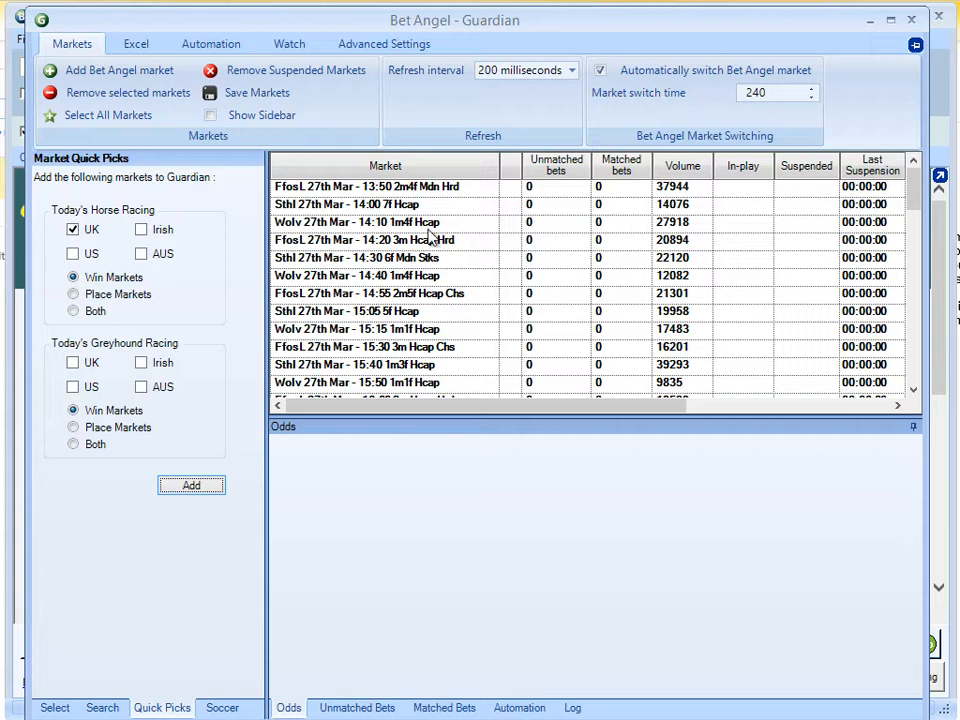
click(385, 186)
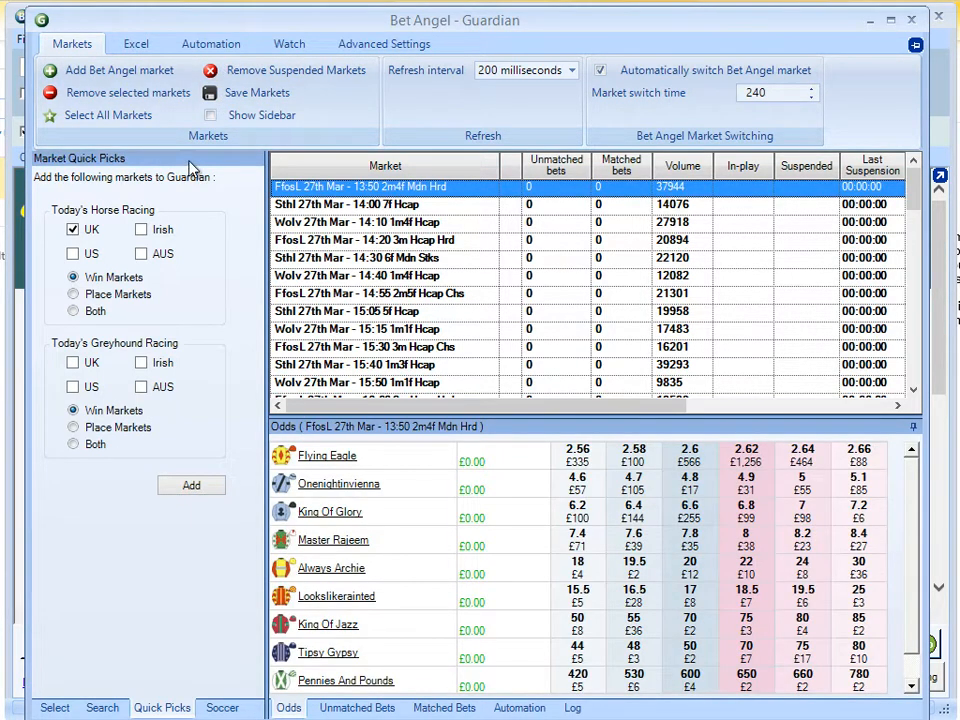
Step: Start a new automation rules file for the selected FfosL 13:50 market
click(210, 43)
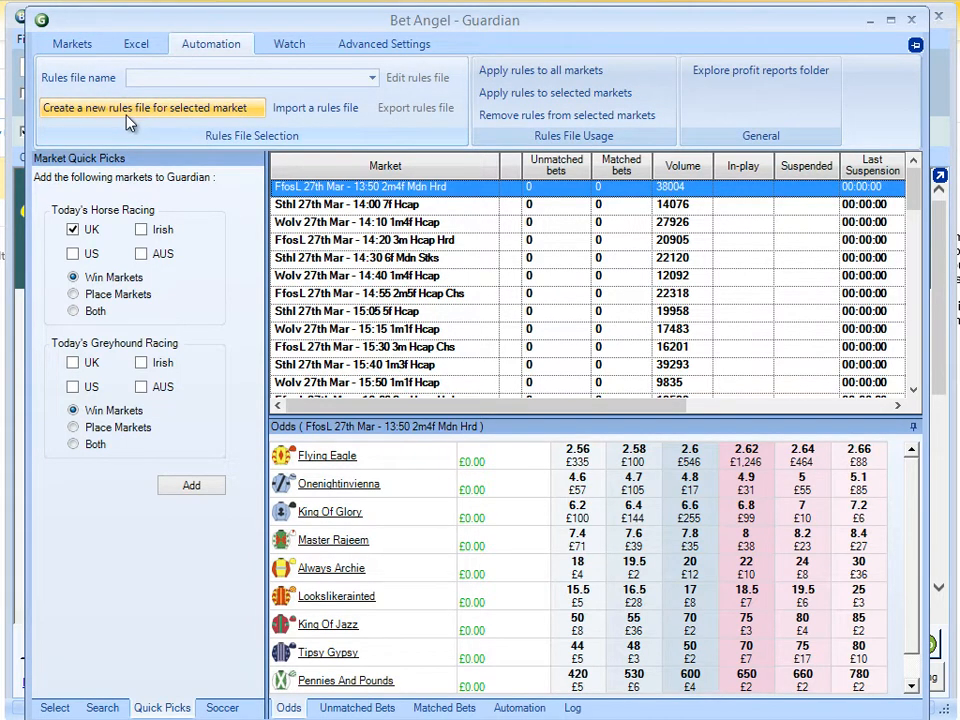
mouse_move(135, 110)
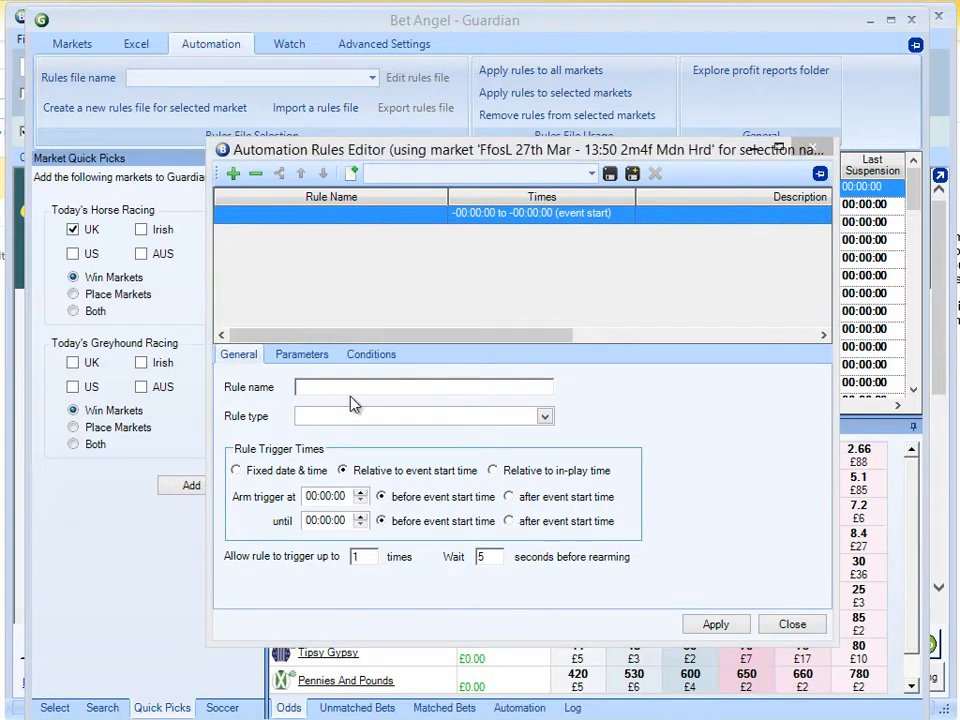
mouse_move(568, 533)
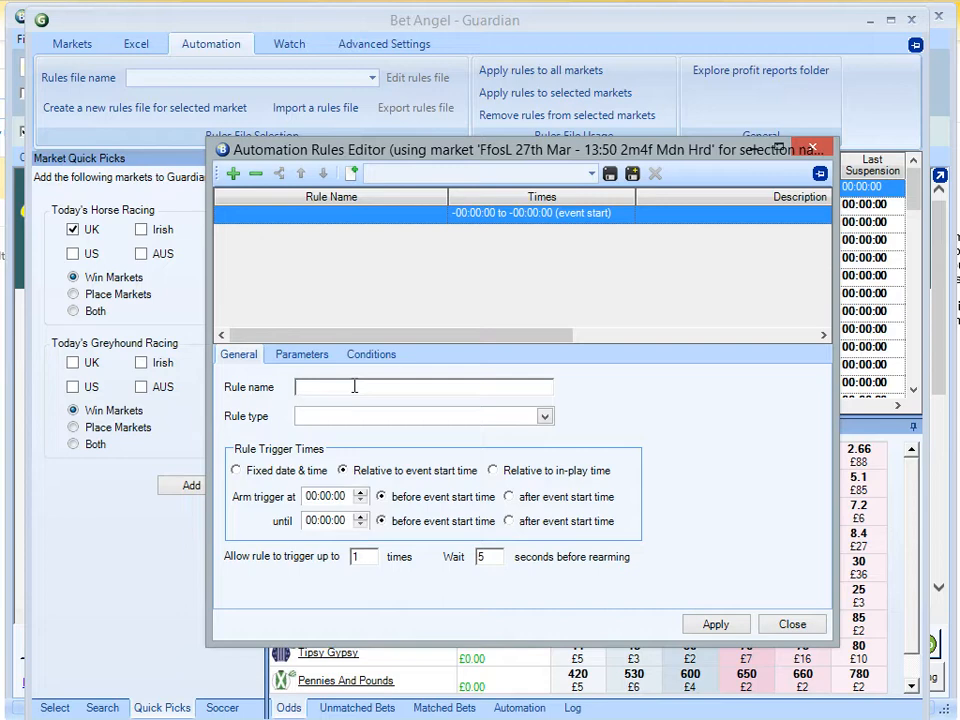
Step: Name the rule 'Volume exceeds 100K' and set its type to Play Sound Alert
text(M)
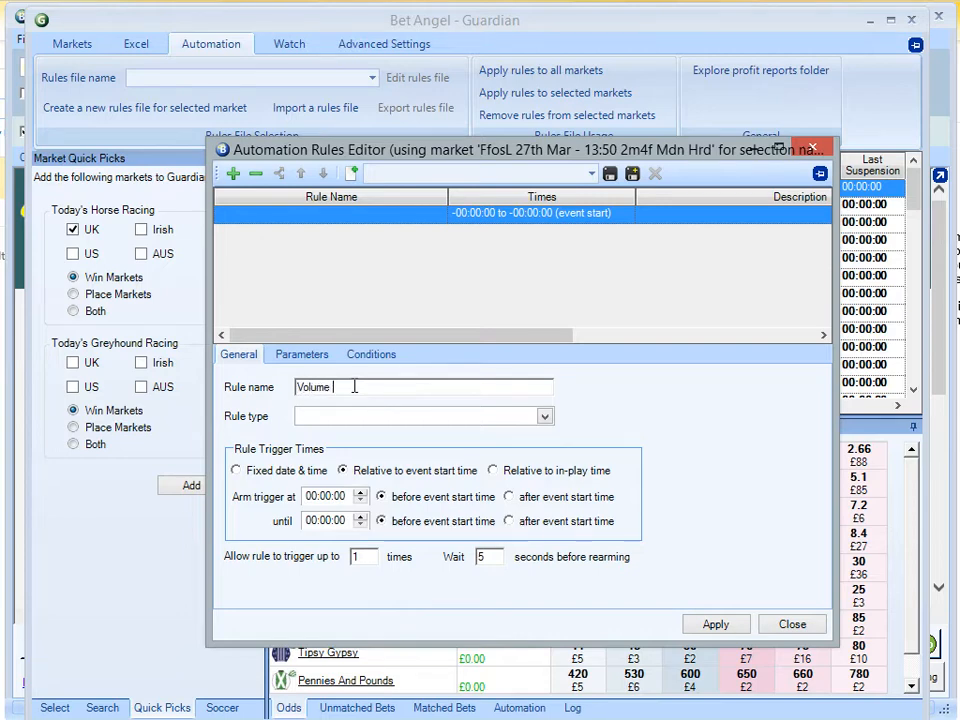
text(exceeds)
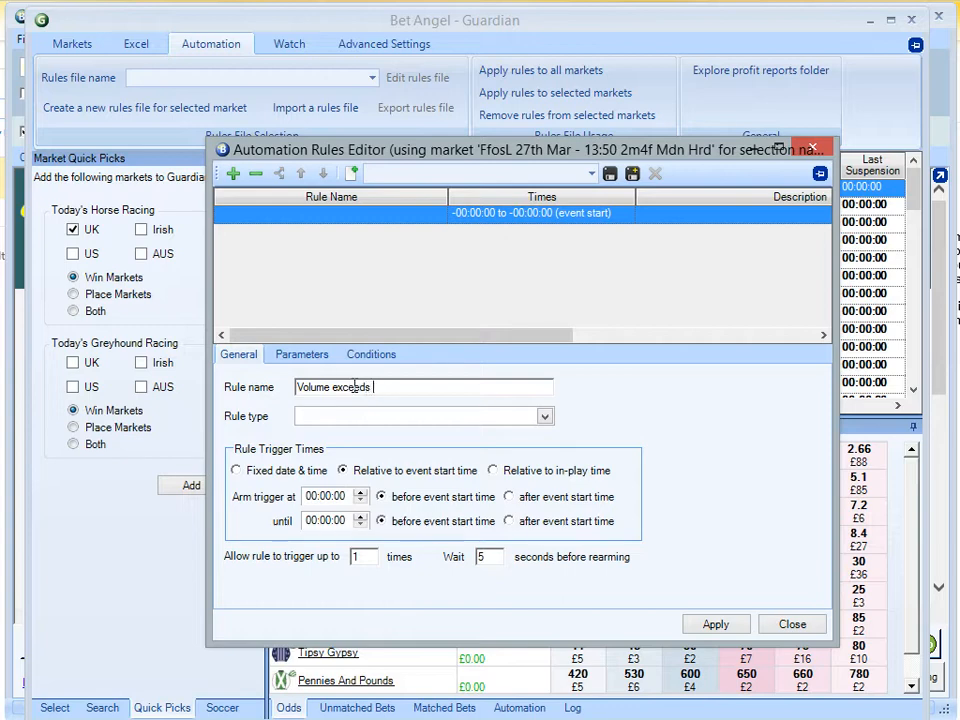
text(100)
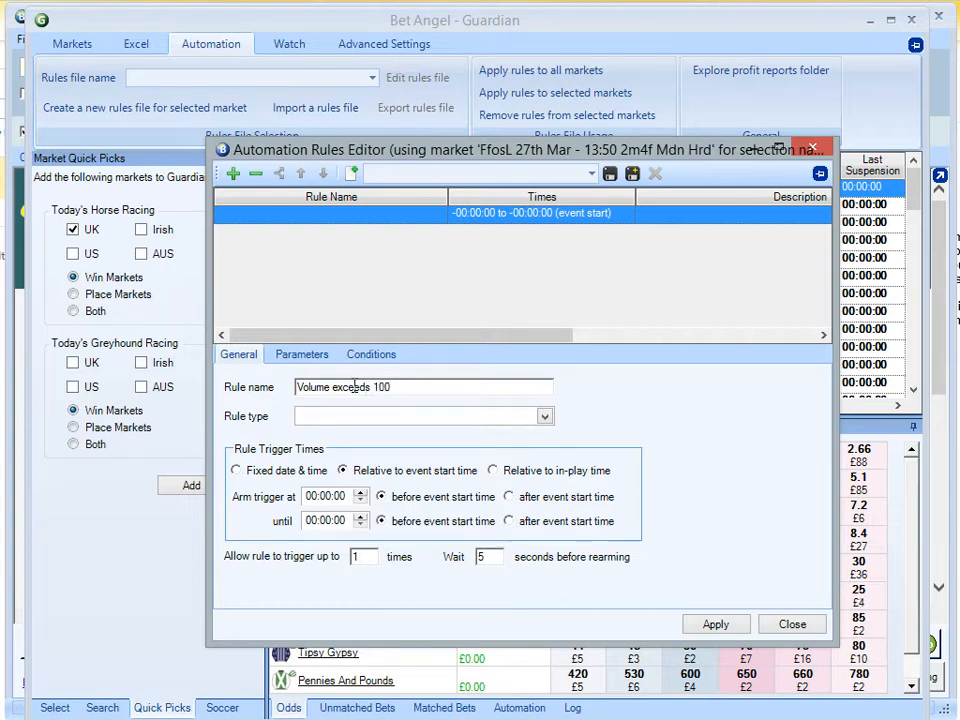
text(K)
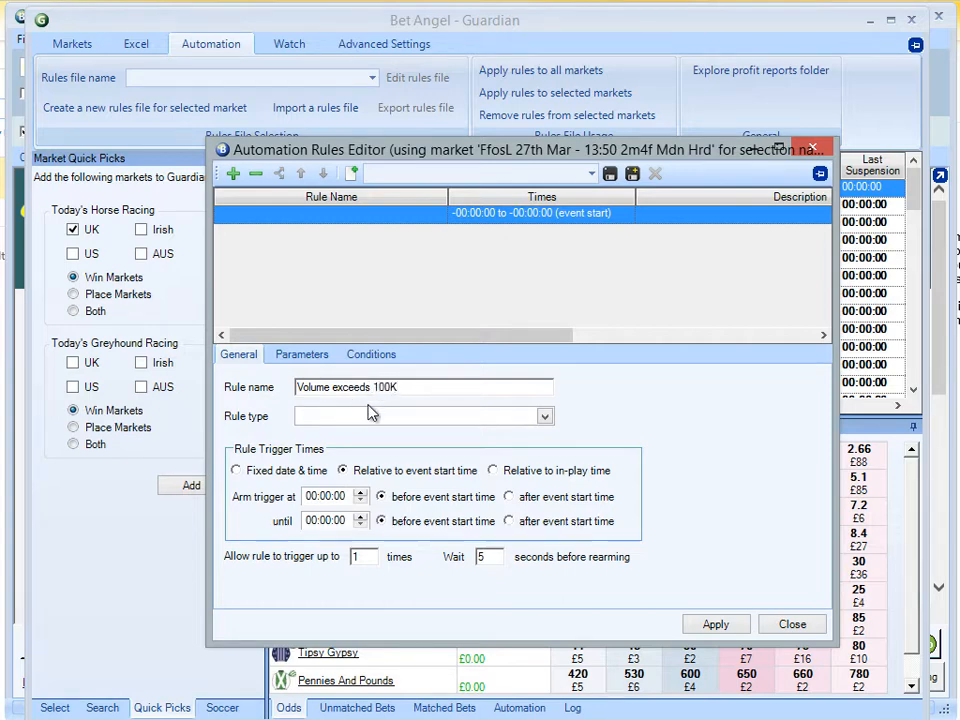
click(543, 415)
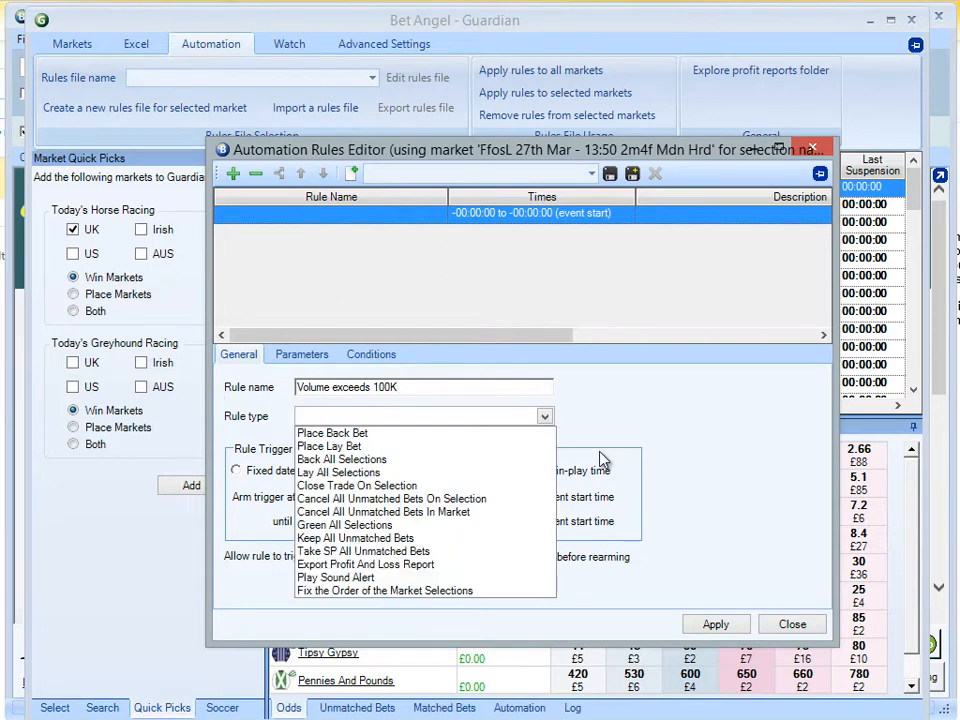
mouse_move(336, 577)
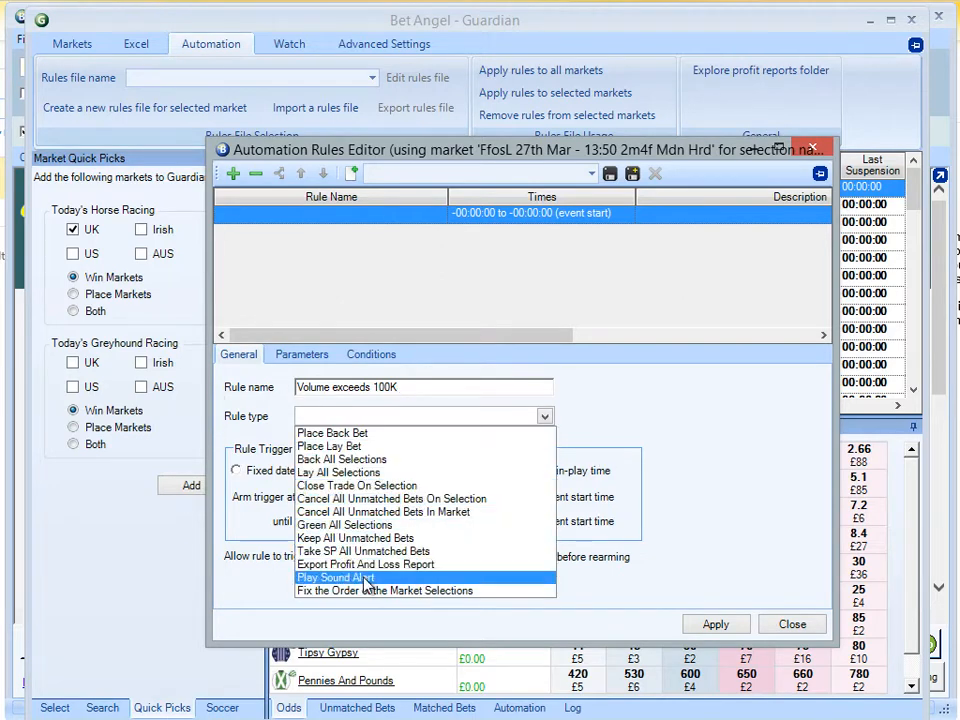
click(335, 577)
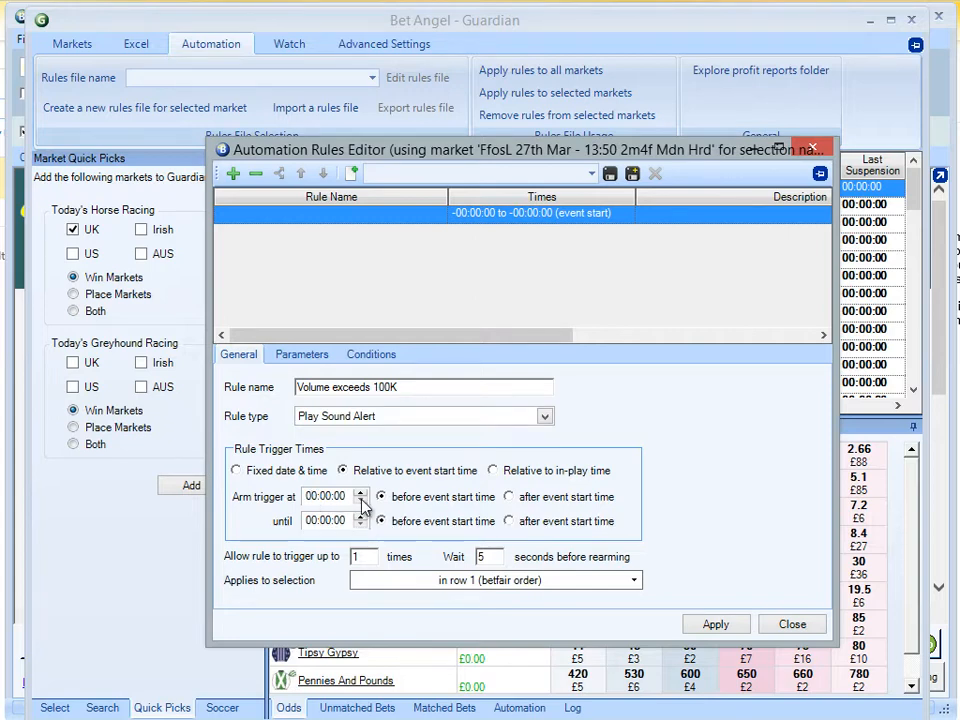
Step: Arm the rule at 01:00:00 before the event start time
click(361, 491)
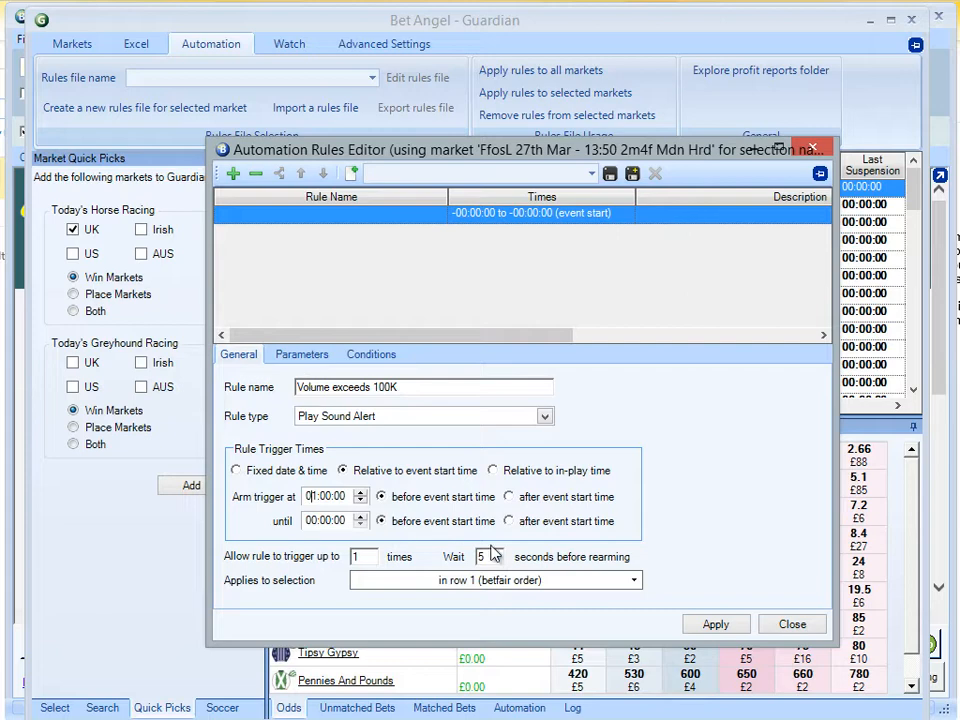
mouse_move(530, 537)
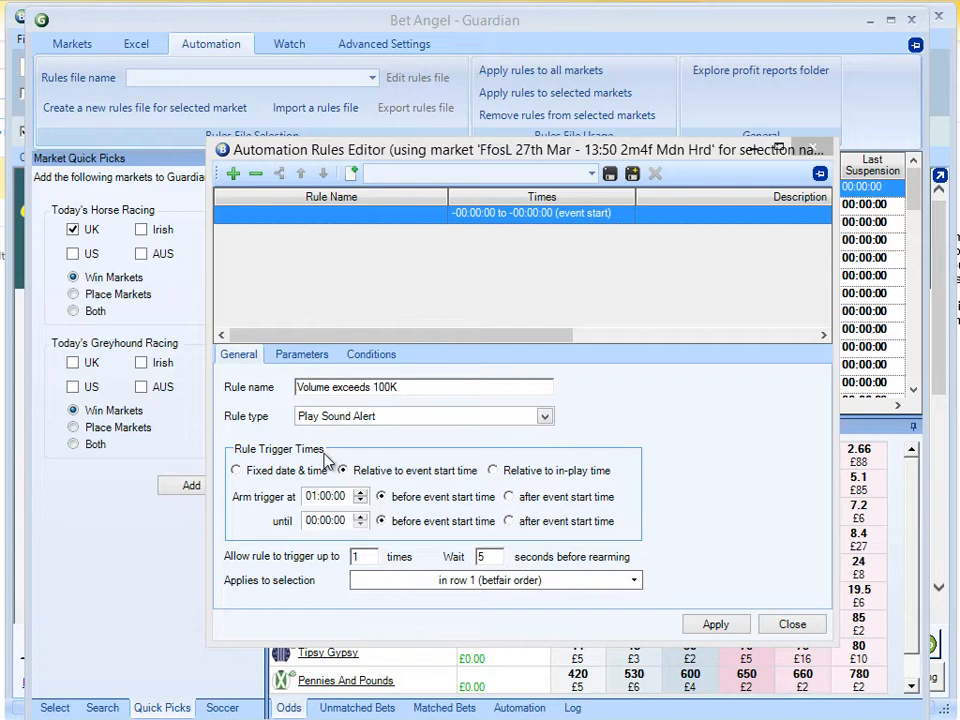
mouse_move(357, 545)
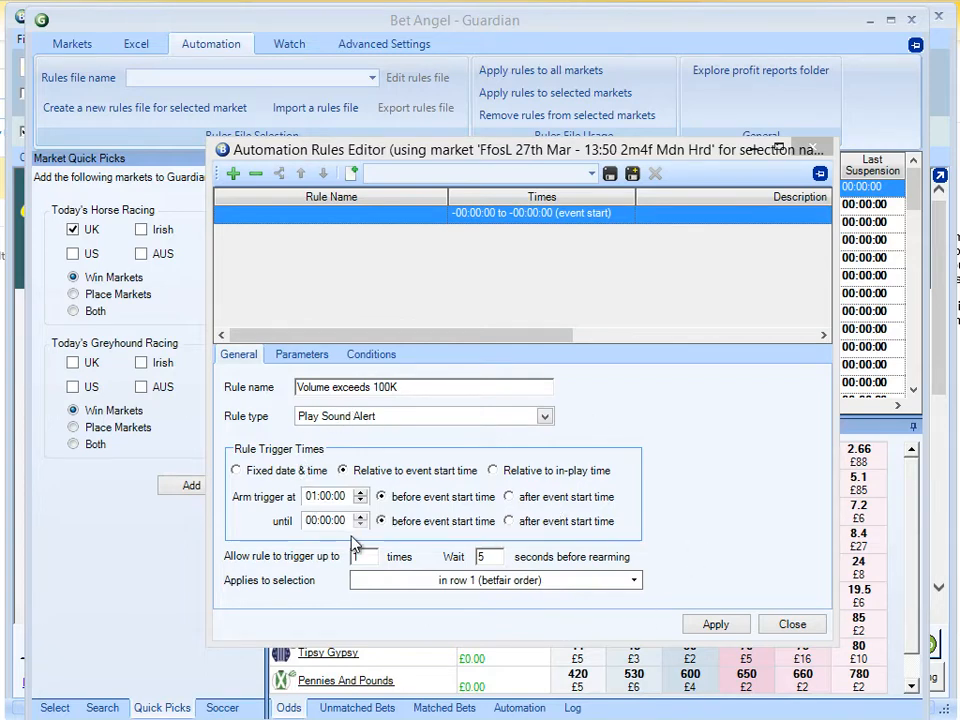
mouse_move(250, 558)
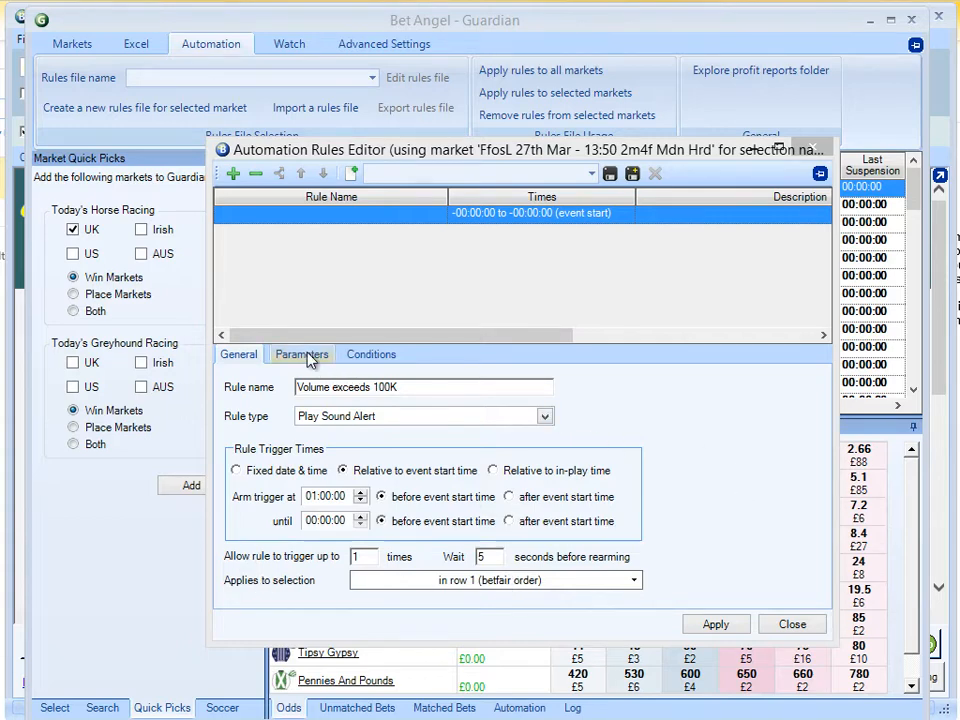
Step: Assign a sound file to the alert from the rule's Parameters
click(301, 354)
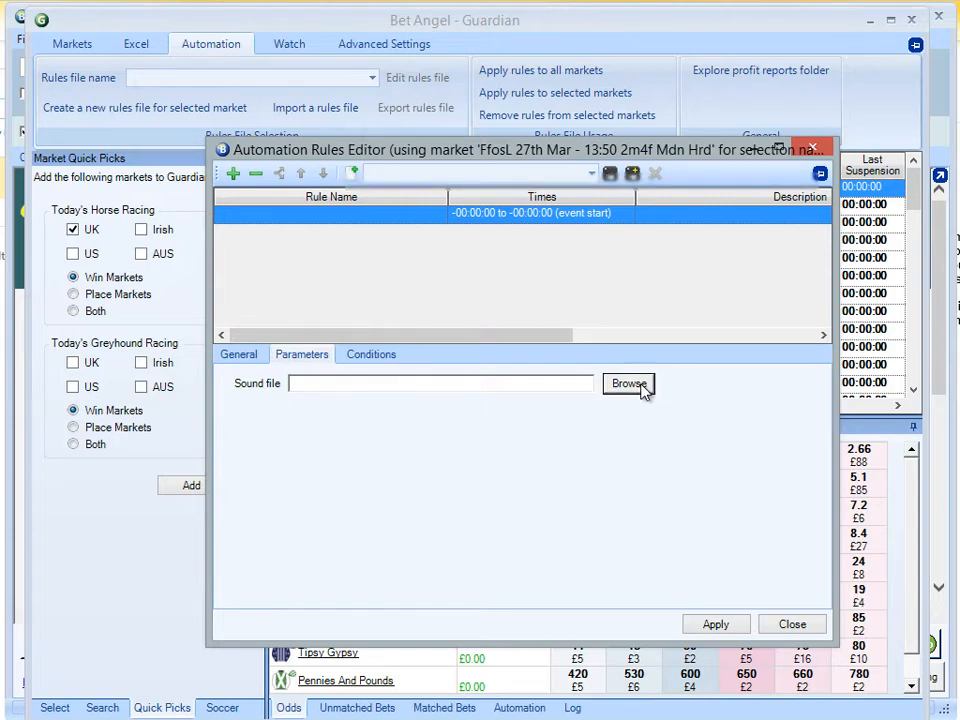
click(628, 384)
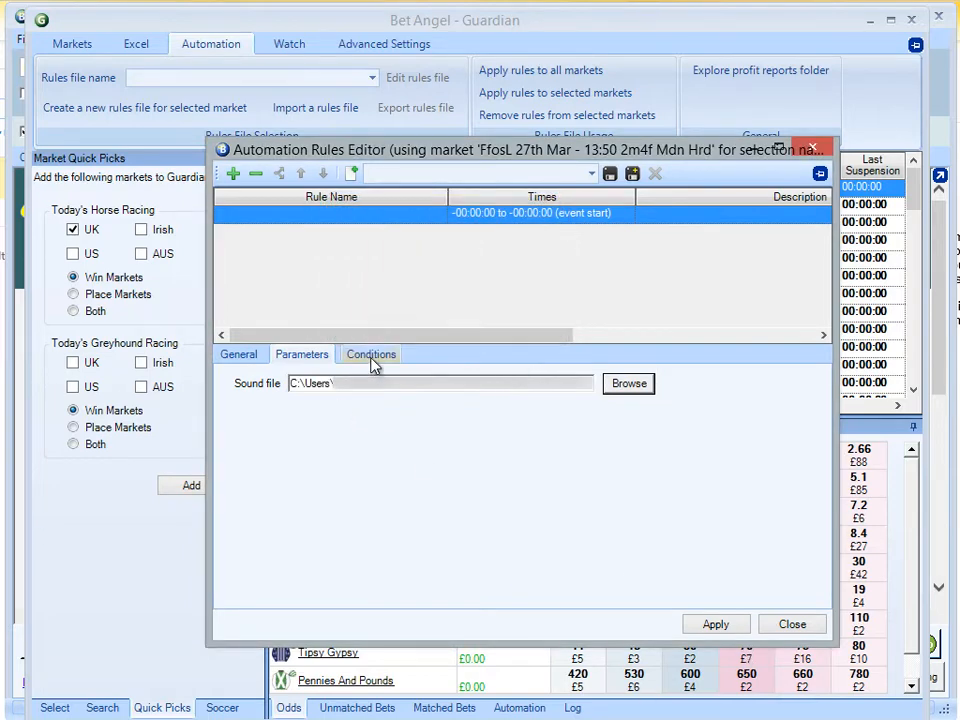
Step: Add a Volume condition requiring the market's volume to be greater than 100000, and apply it
click(371, 354)
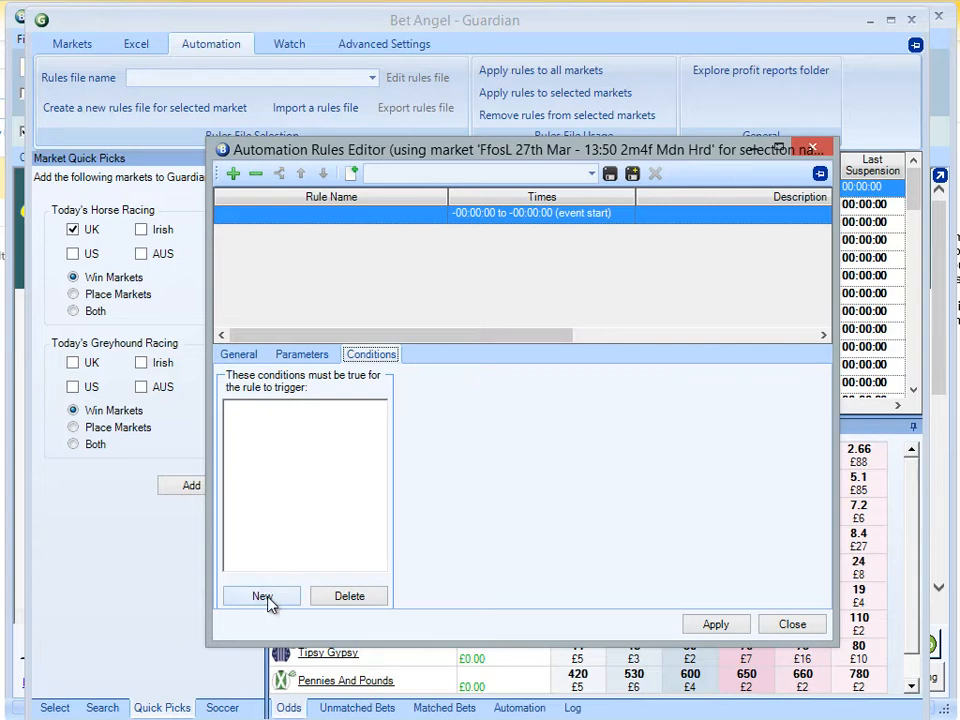
click(262, 595)
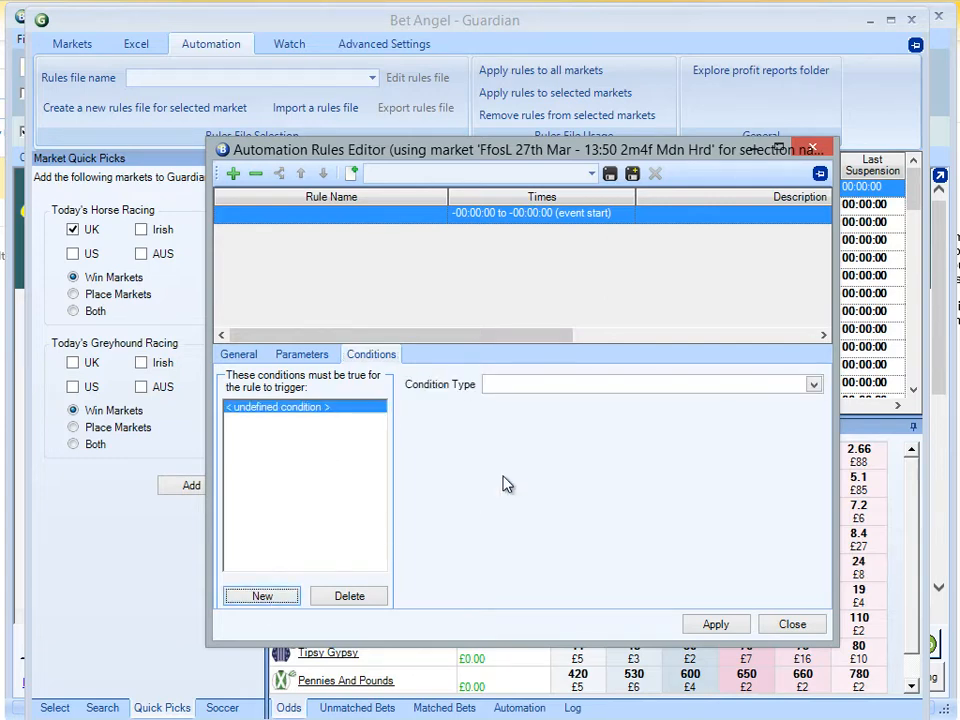
click(812, 384)
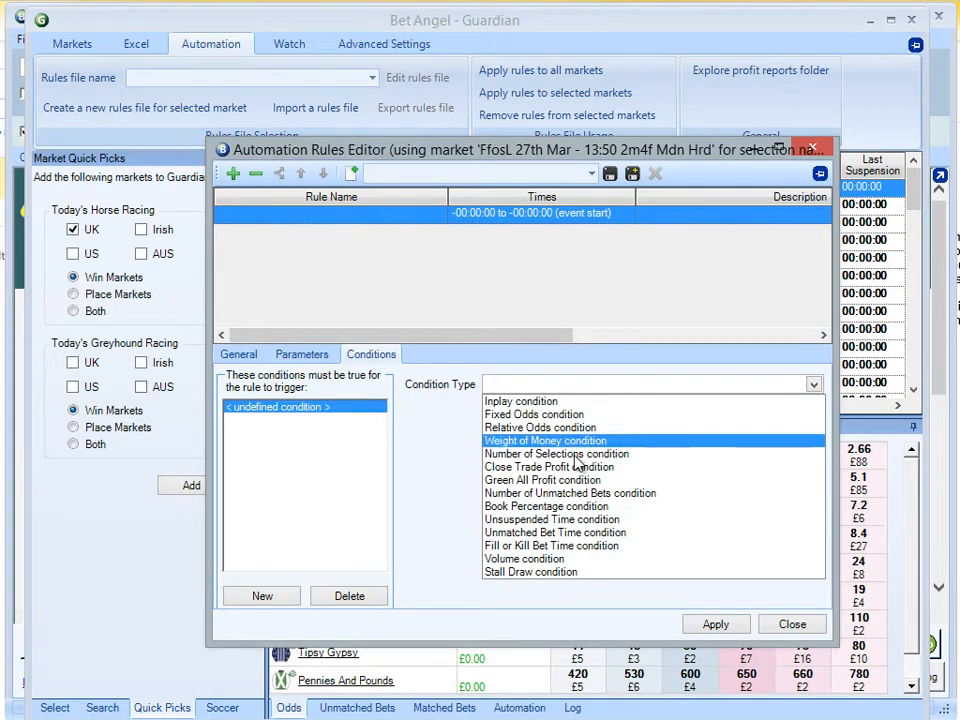
click(524, 558)
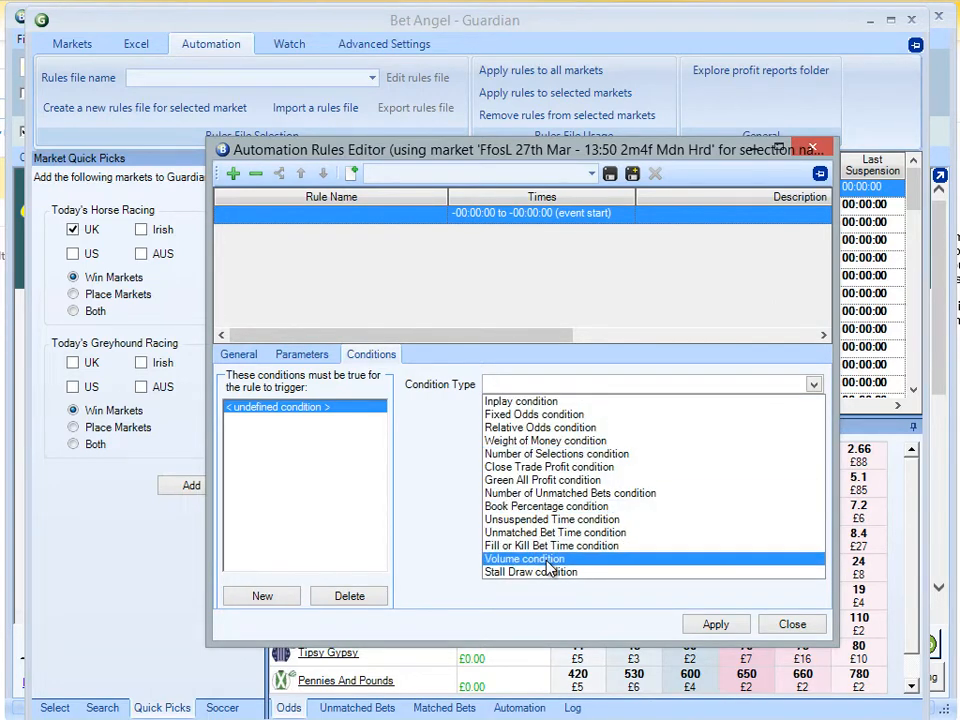
click(524, 558)
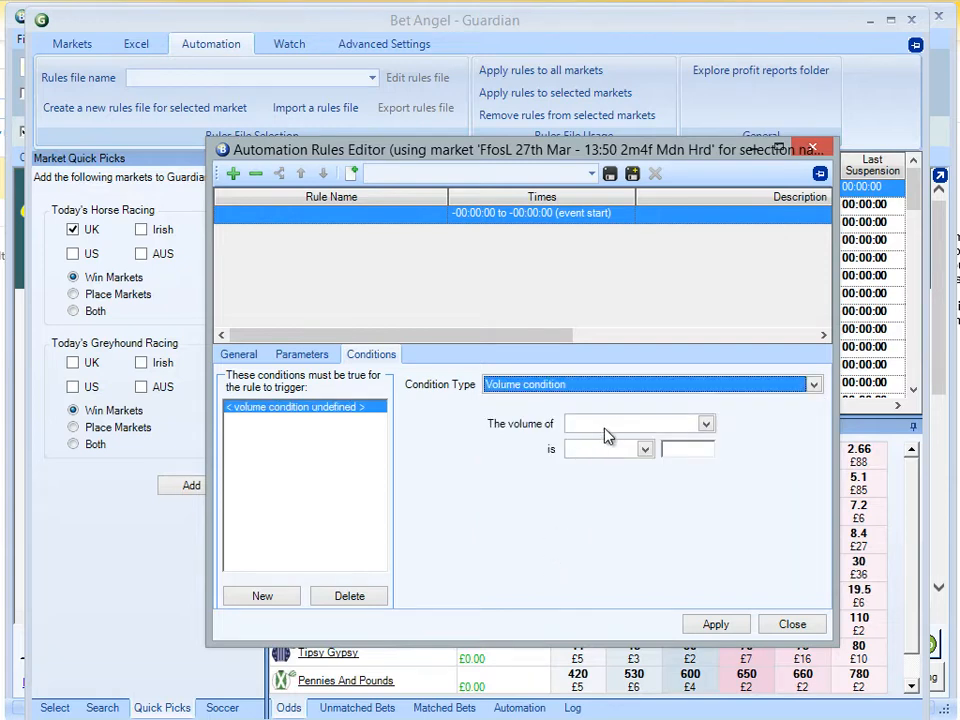
click(705, 423)
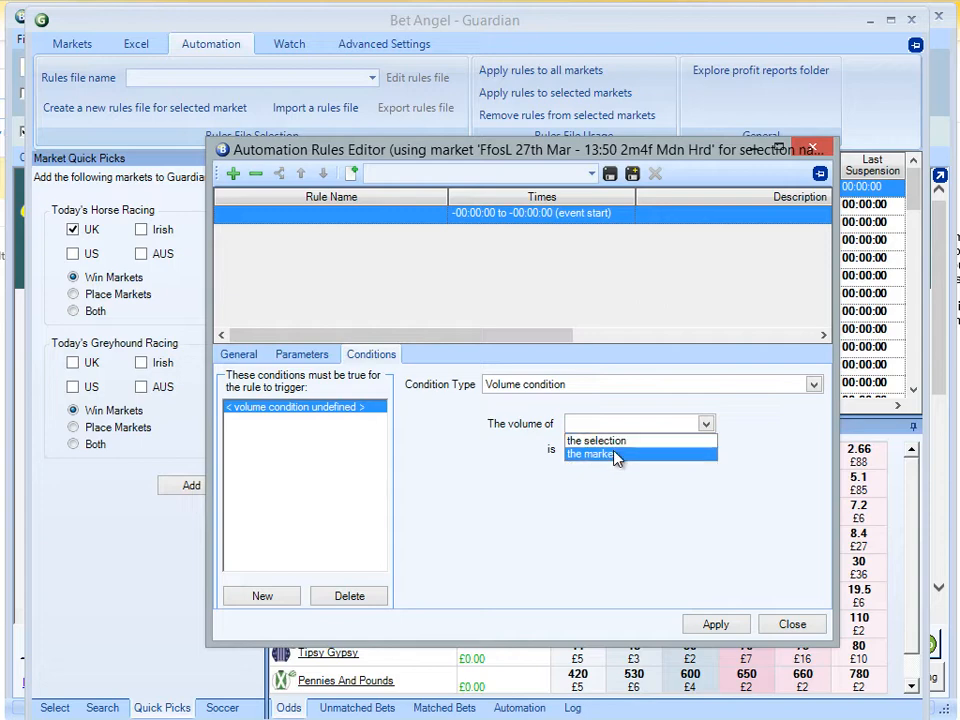
mouse_move(620, 457)
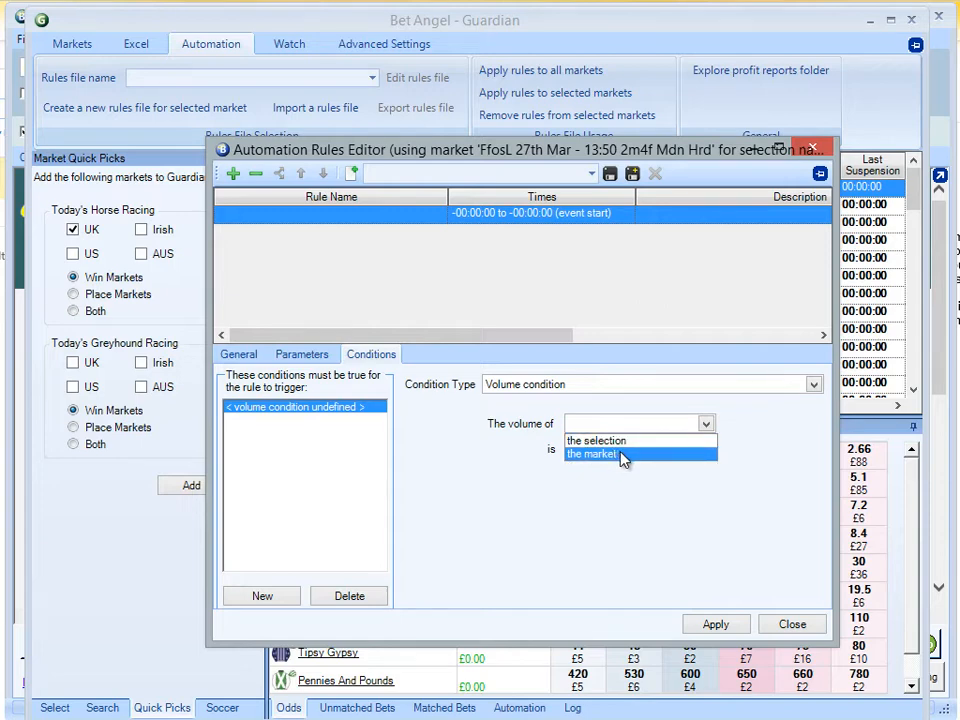
click(593, 453)
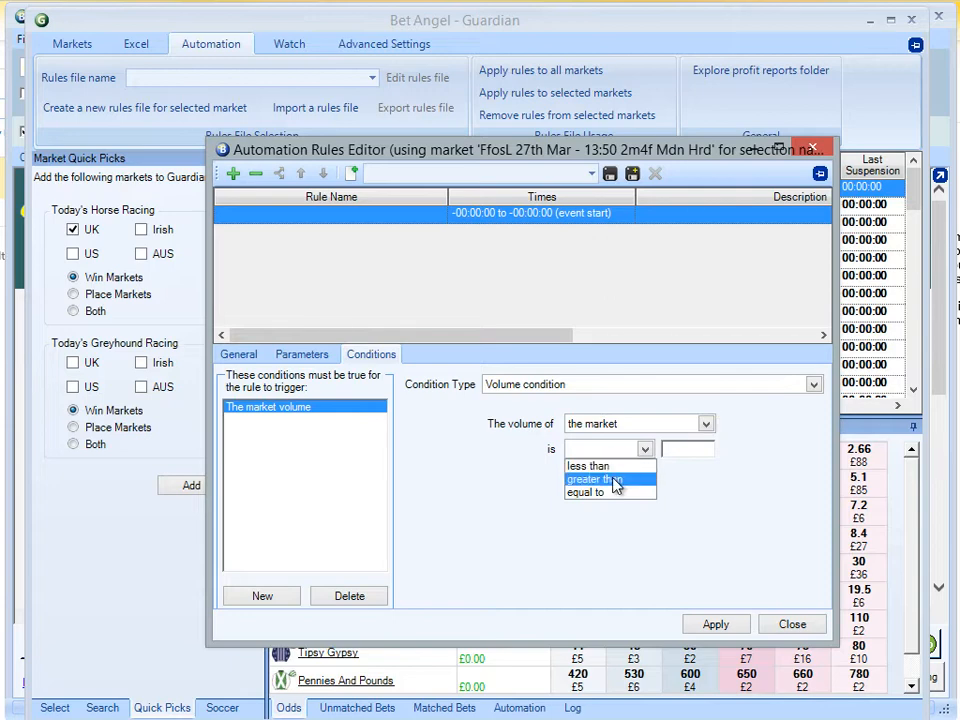
click(593, 479)
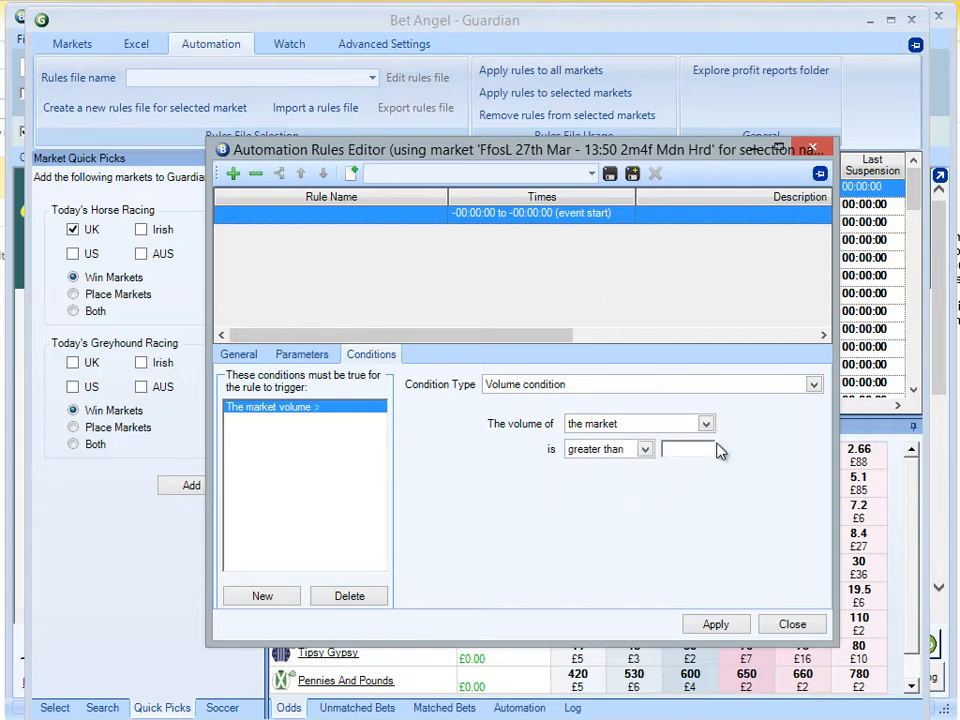
text(100000)
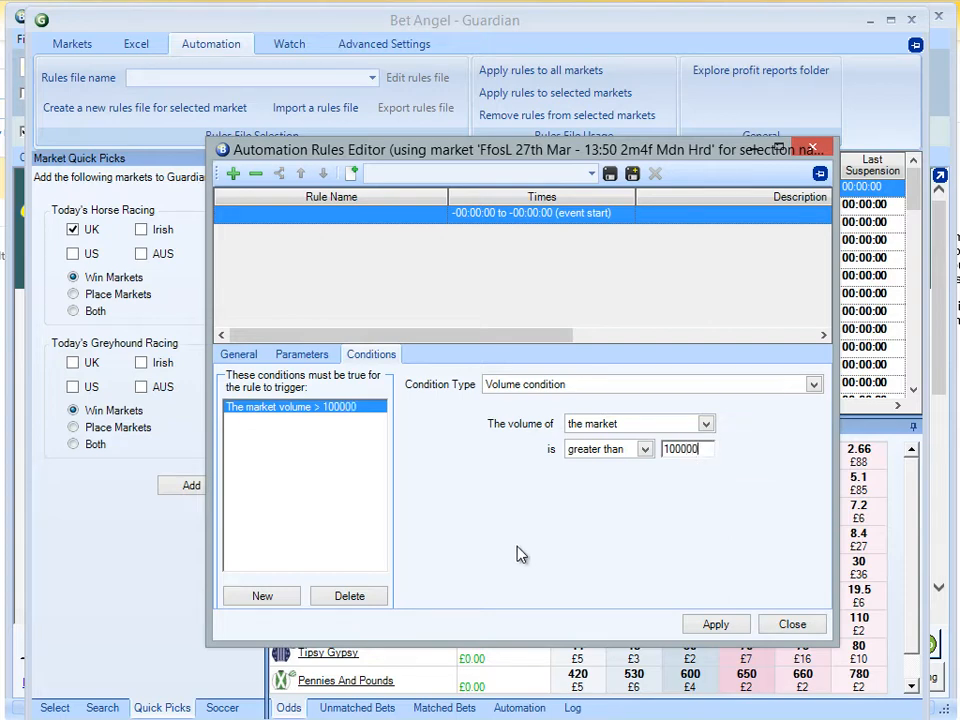
click(716, 624)
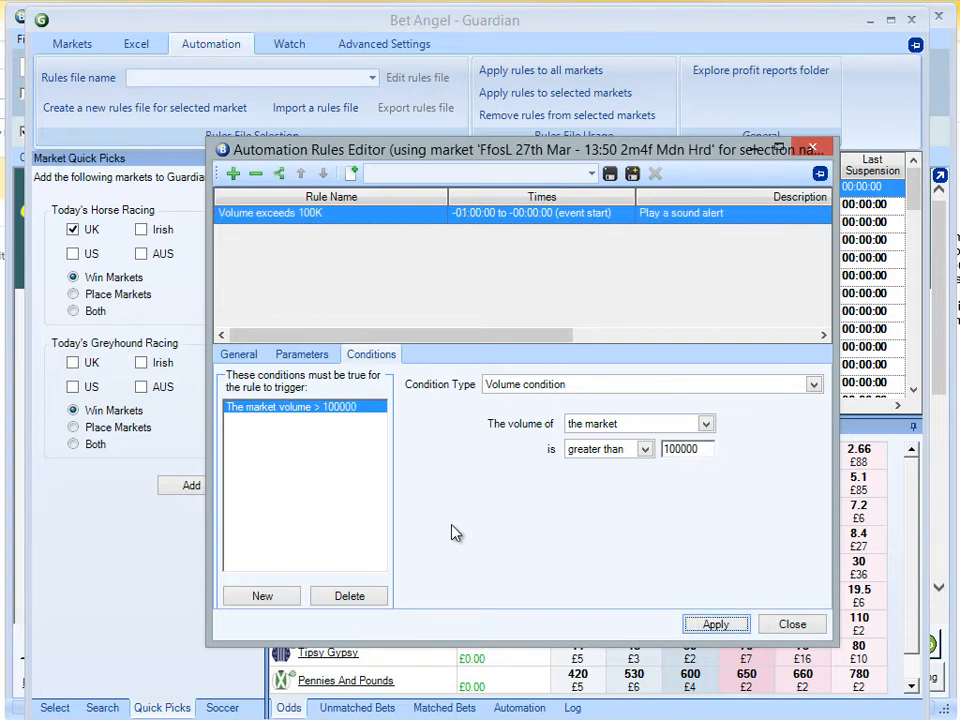
click(238, 354)
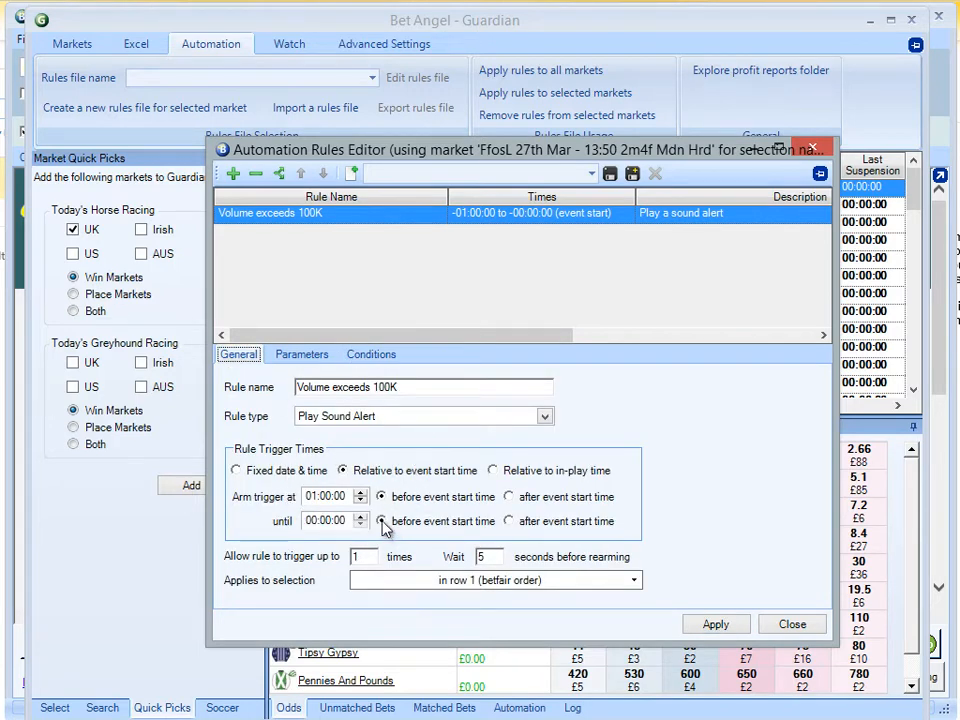
click(301, 354)
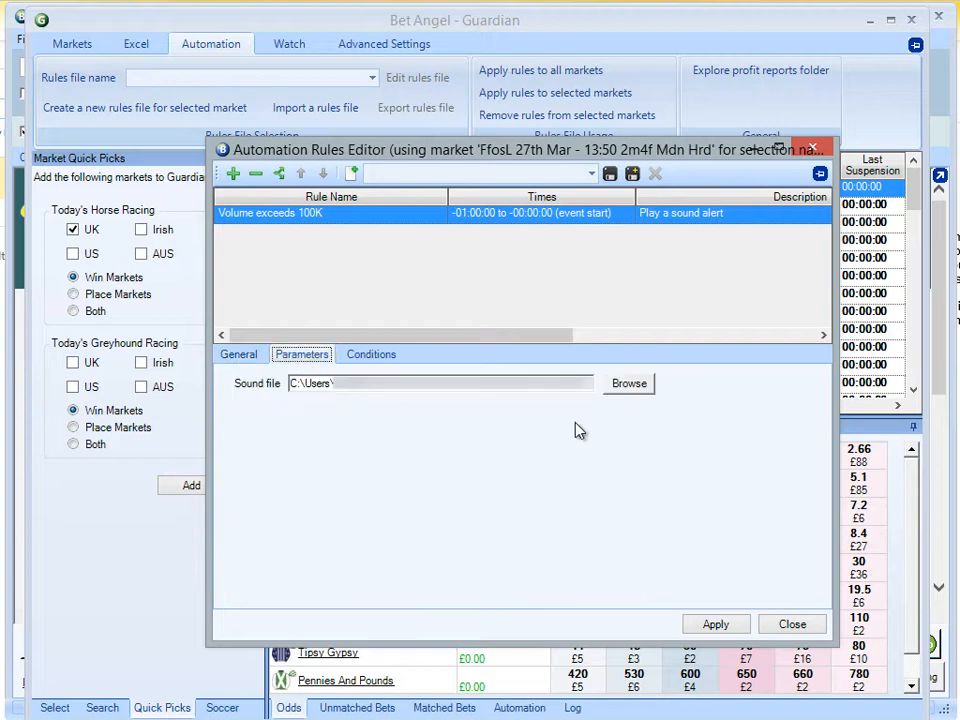
click(371, 354)
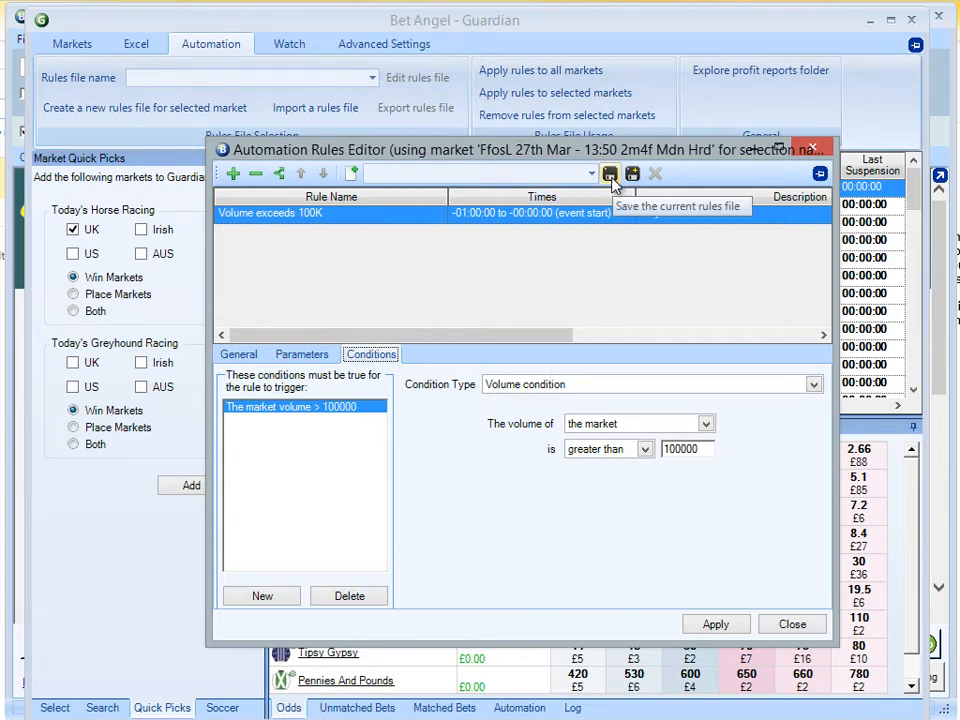
Step: Save the rules as a file named 'Volume alert'
click(609, 173)
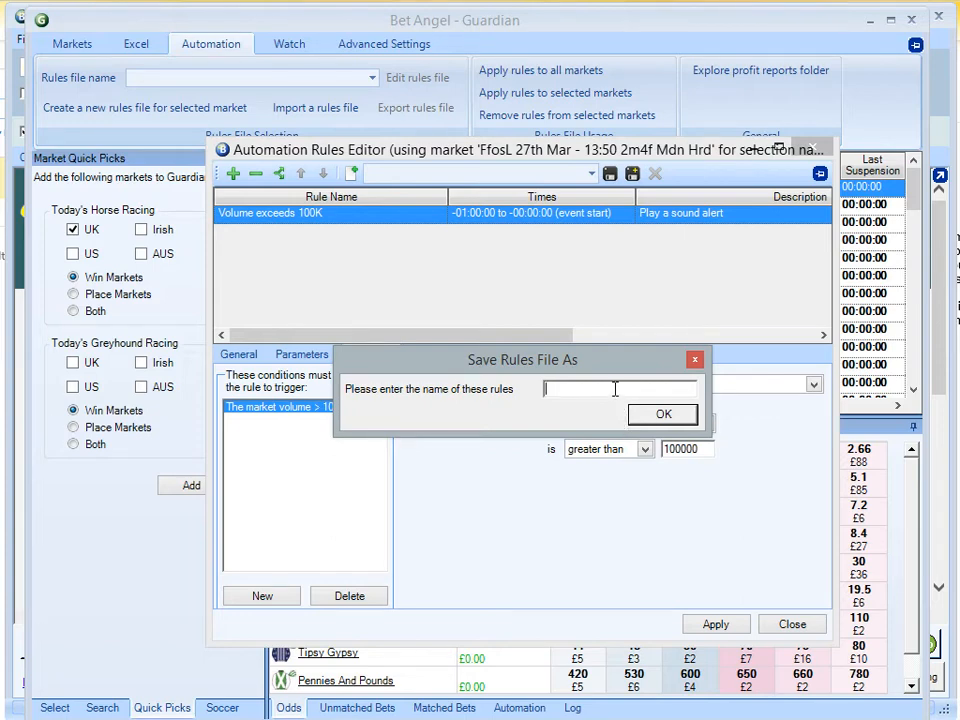
text(Volume)
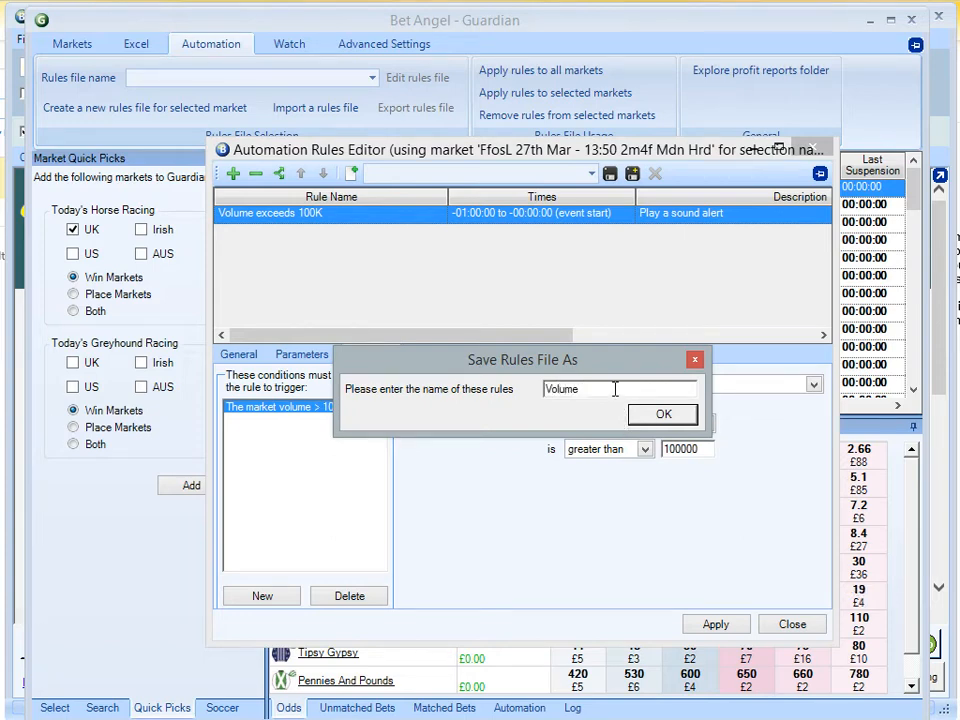
text(alert)
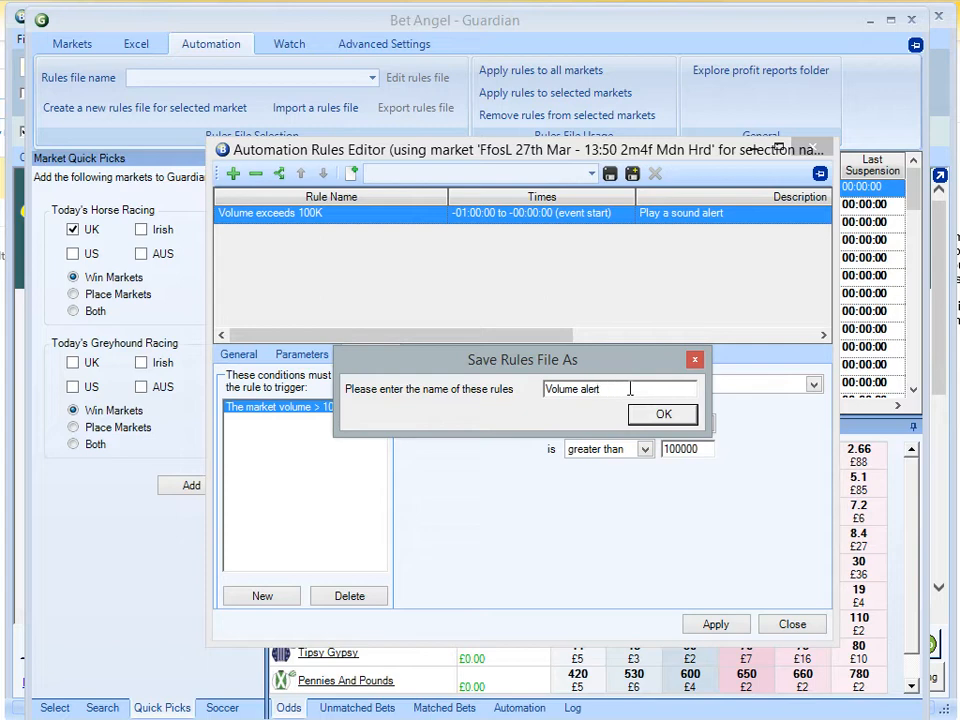
click(662, 414)
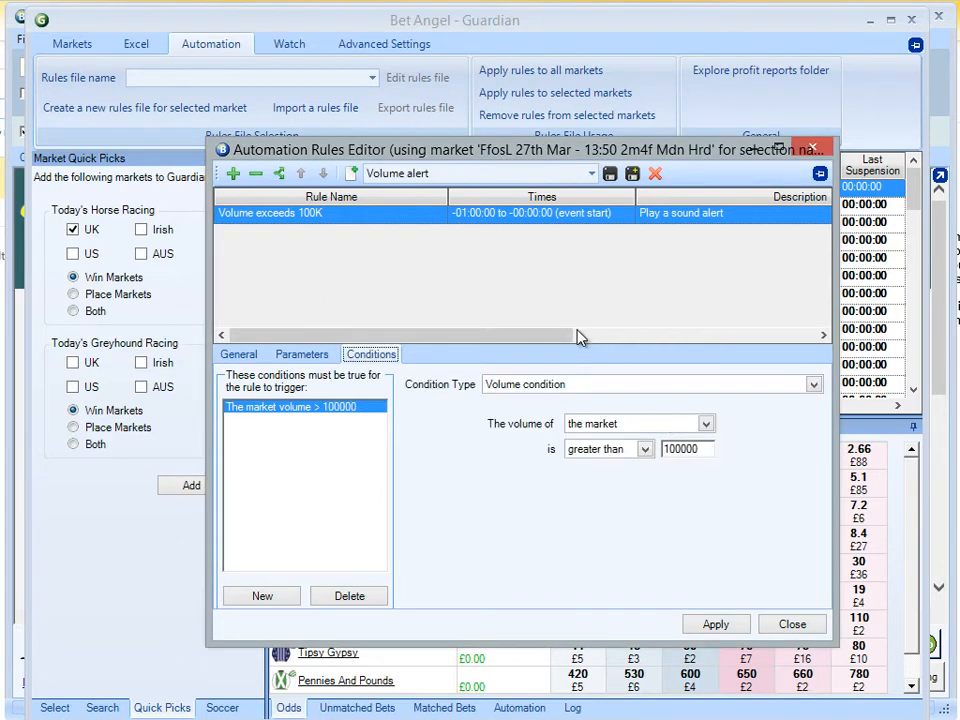
Step: Close the Automation Rules Editor to return to the race markets list
click(791, 623)
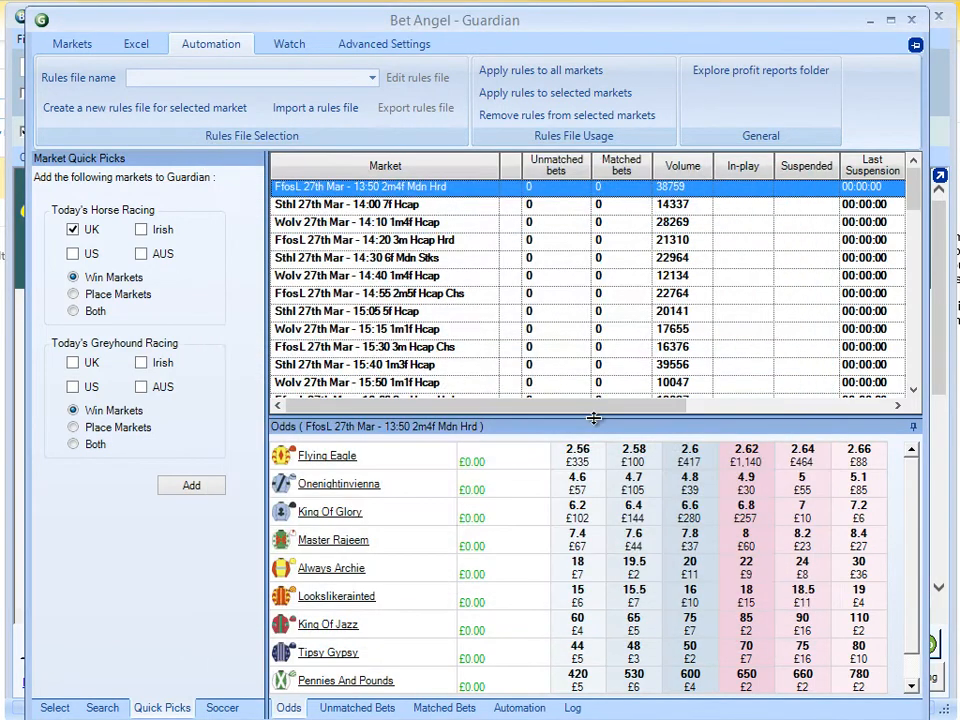
mouse_move(418, 33)
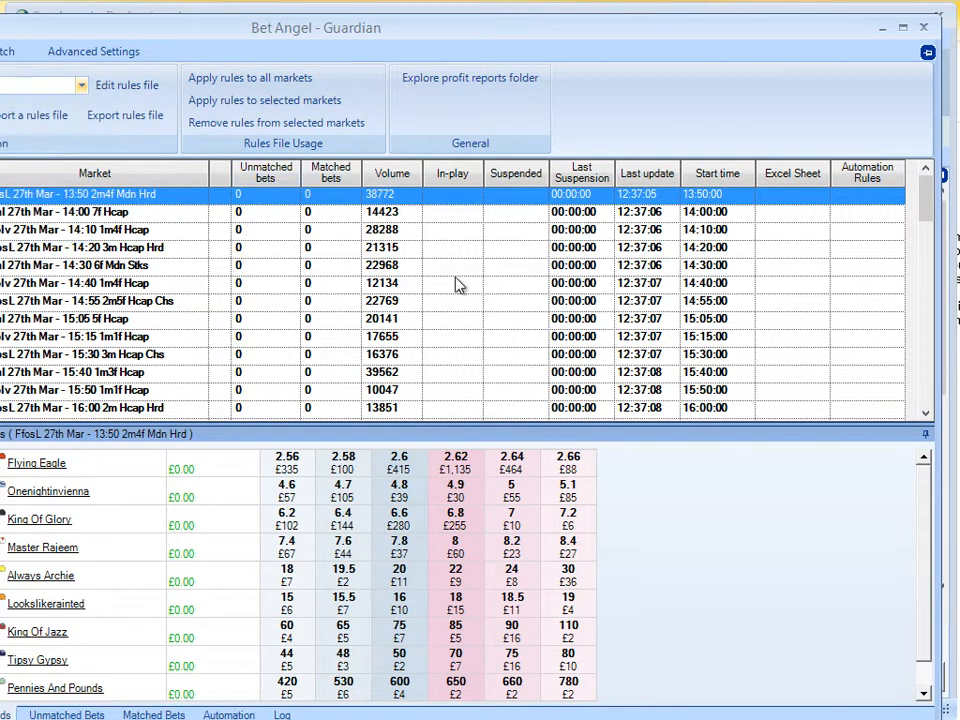
mouse_move(120, 108)
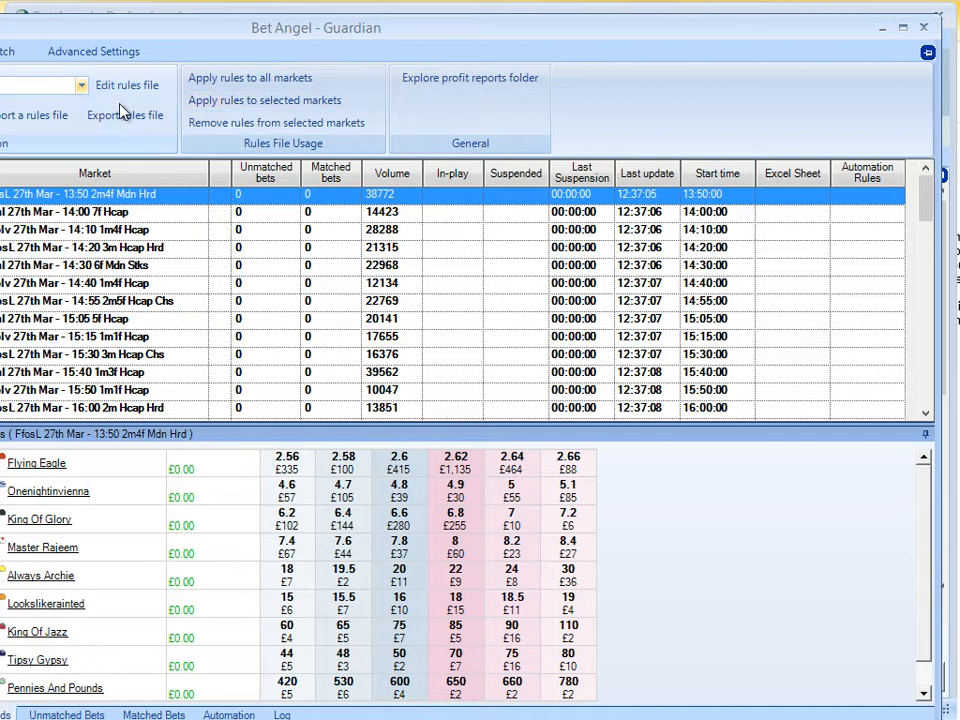
click(265, 100)
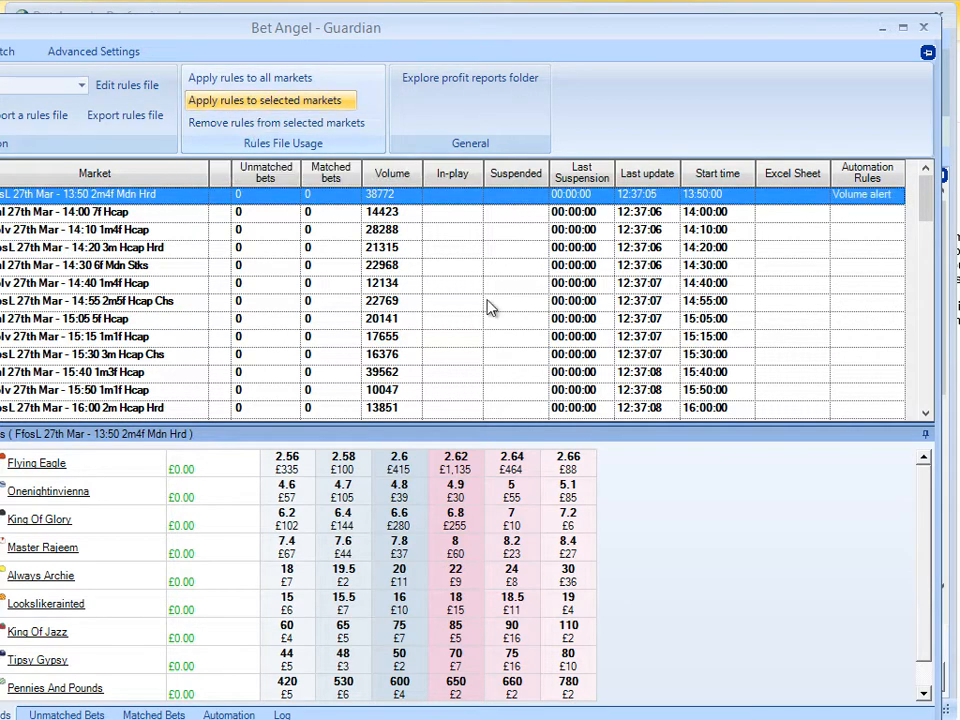
mouse_move(252, 100)
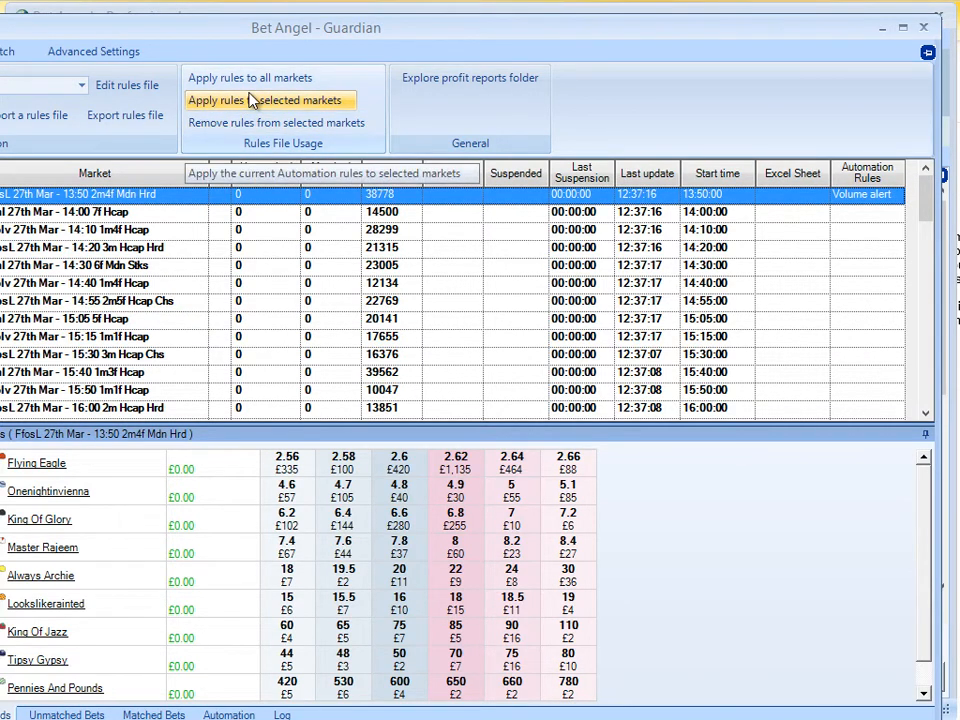
click(268, 100)
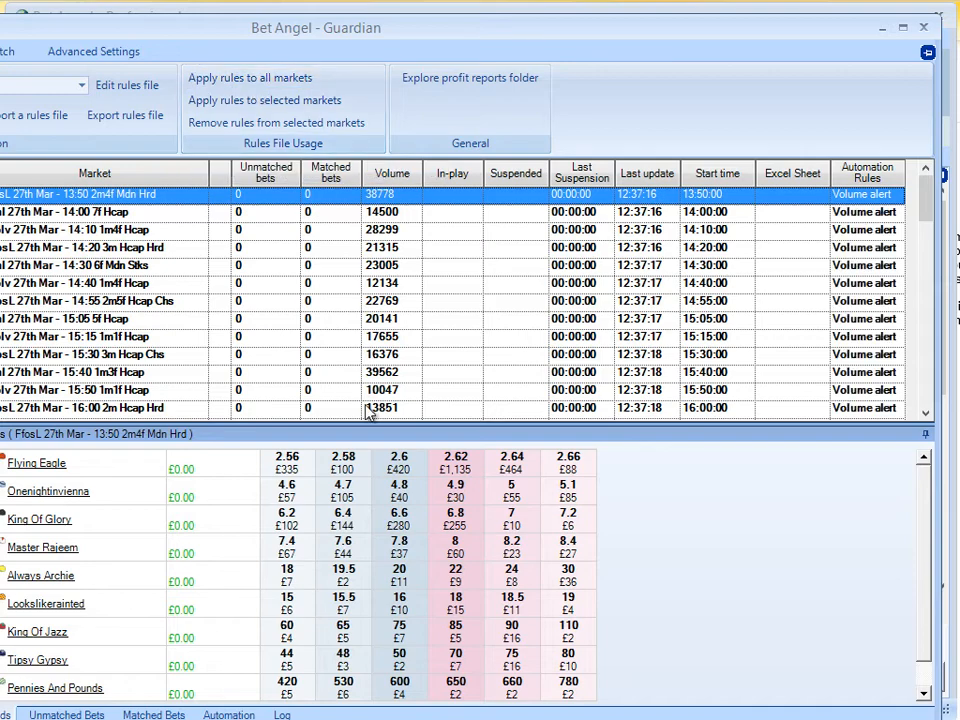
mouse_move(192, 170)
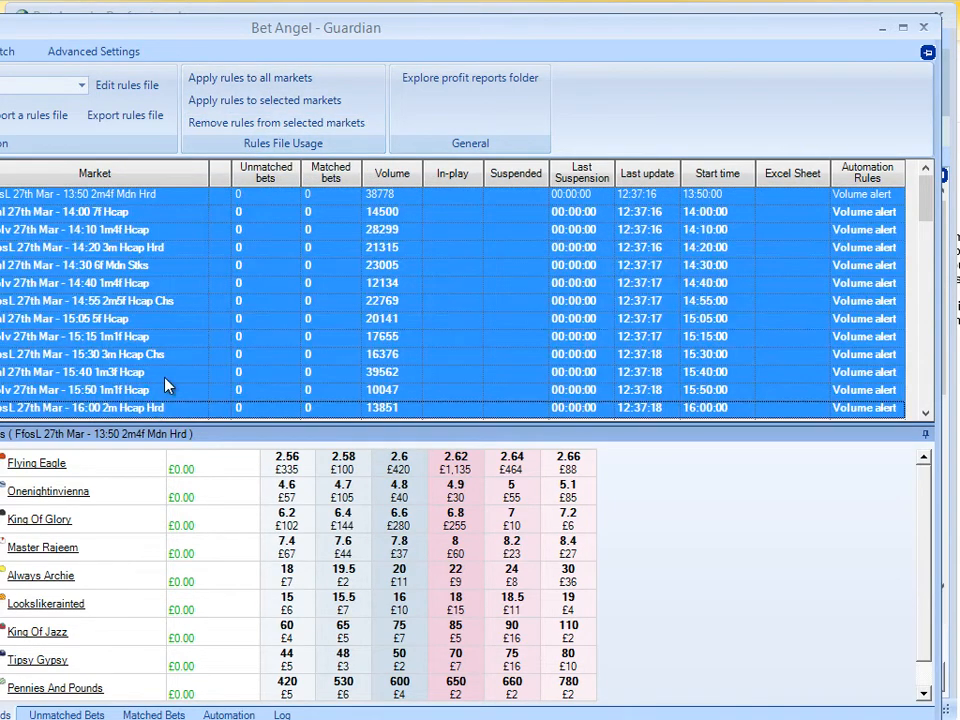
mouse_move(283, 122)
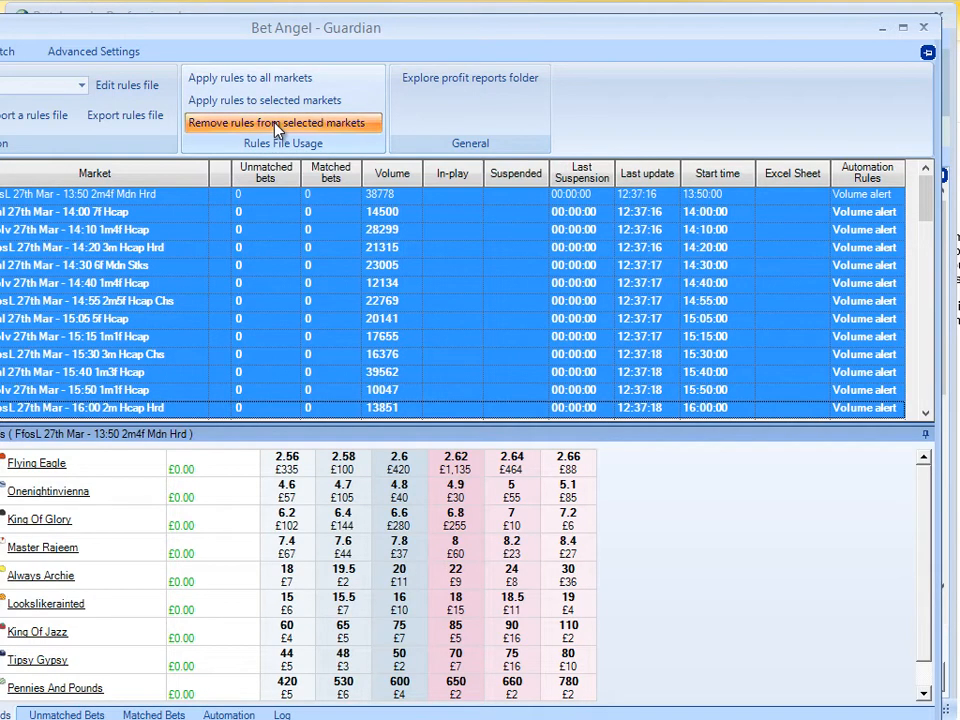
click(280, 122)
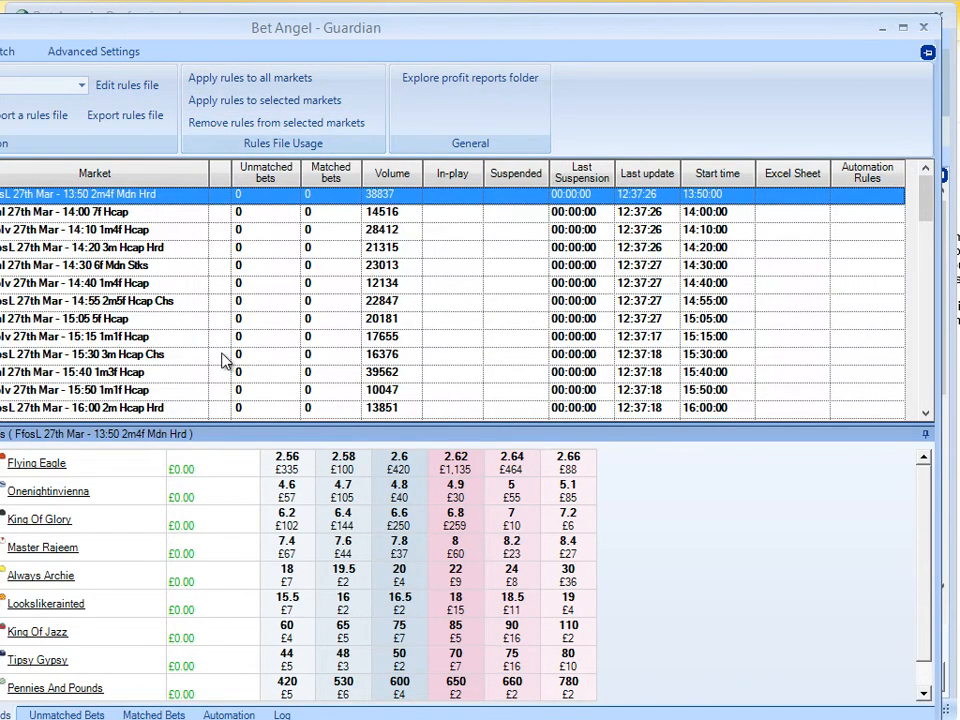